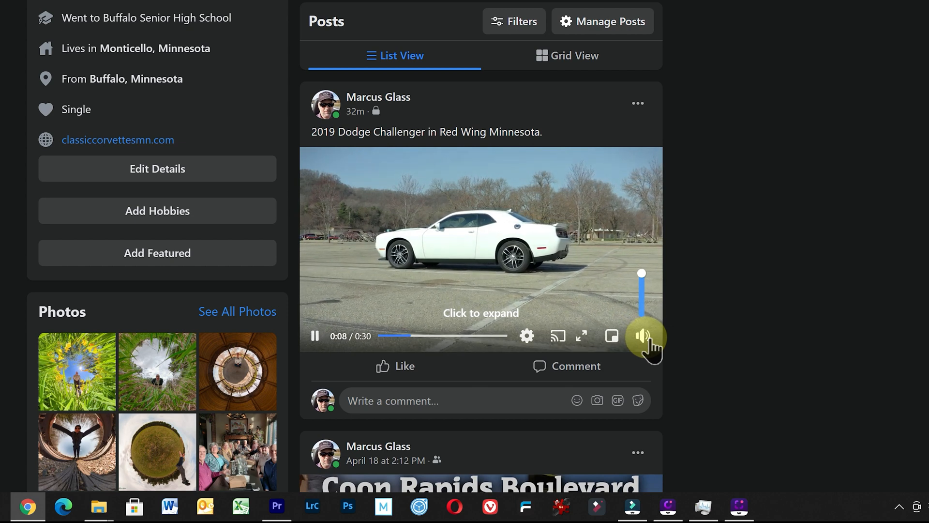
Step: Unmute the 2019 Dodge Challenger video on Facebook and turn up its sound
click(642, 336)
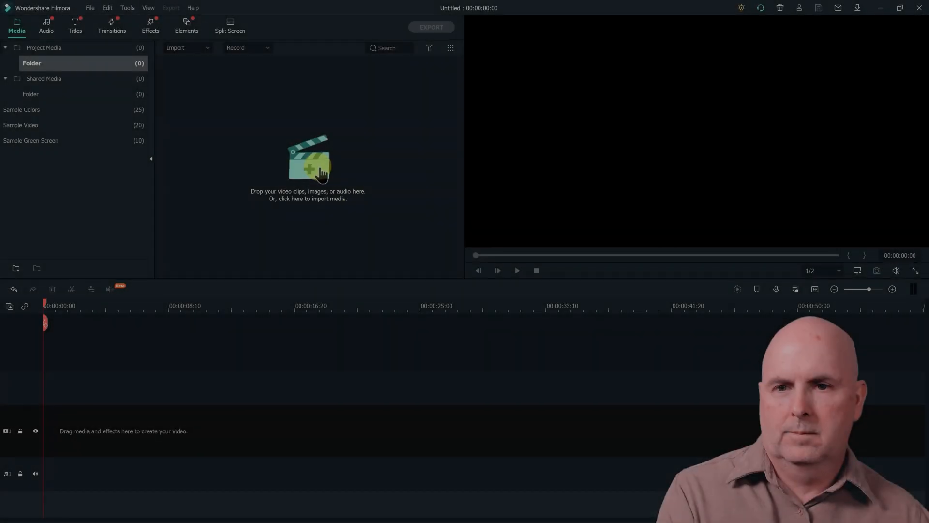
Step: Import the DJI_0222.MP4 car video into the Filmora project media
click(308, 172)
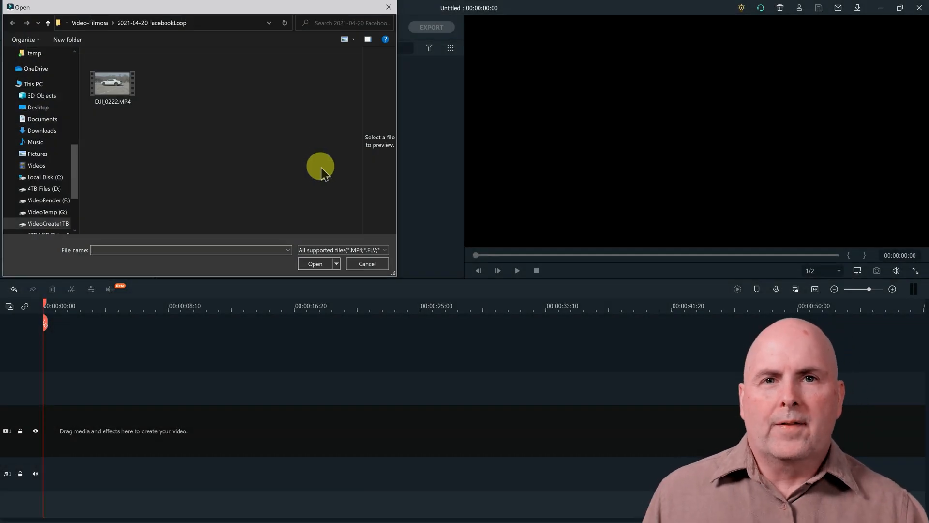
click(112, 80)
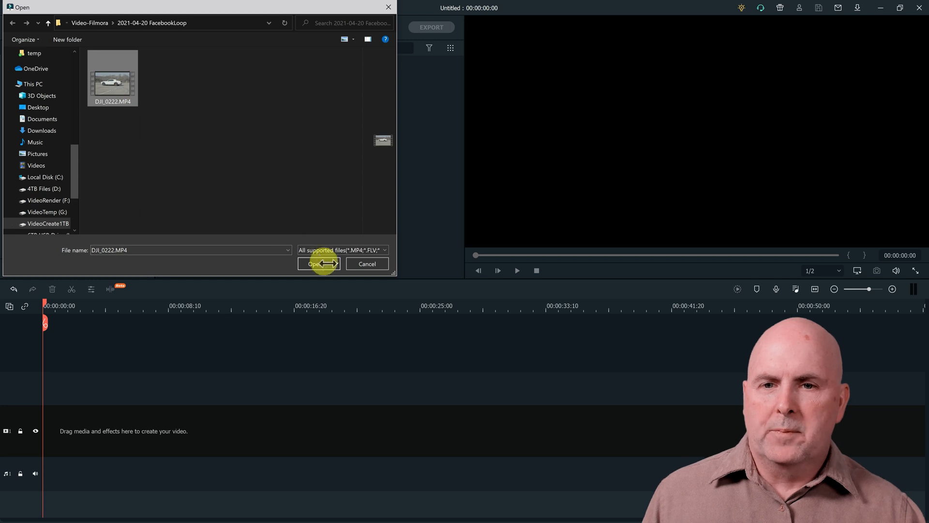
click(315, 264)
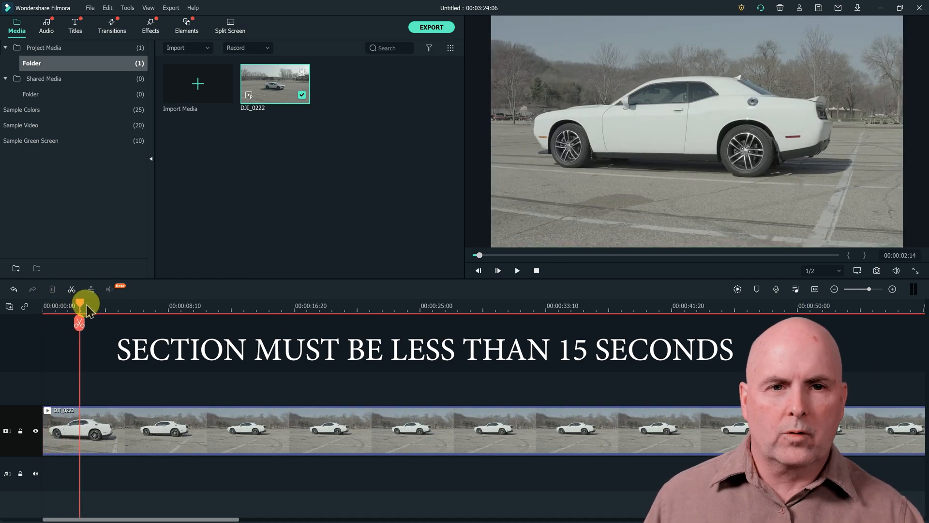
Step: Scrub the car clip to a cut point just before 15 seconds and select the trimmed clip
drag(80, 305, 155, 305)
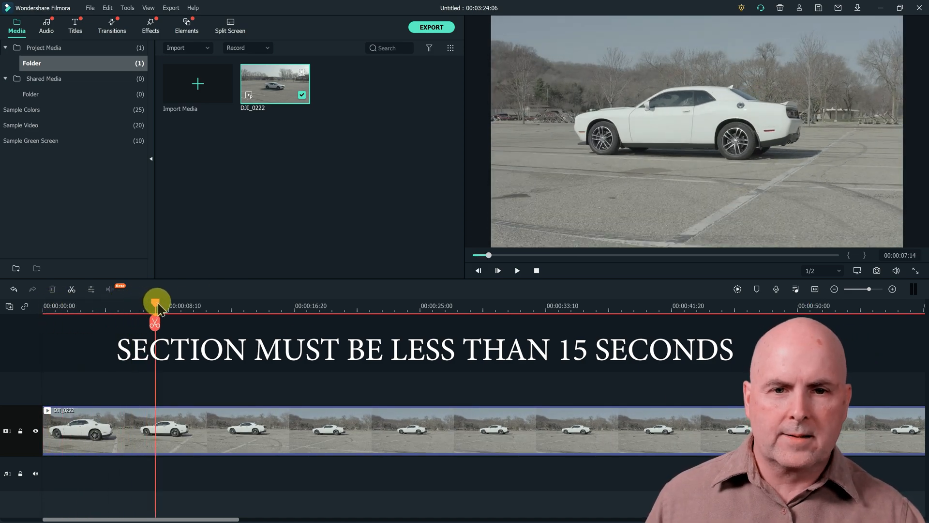
drag(157, 301, 204, 300)
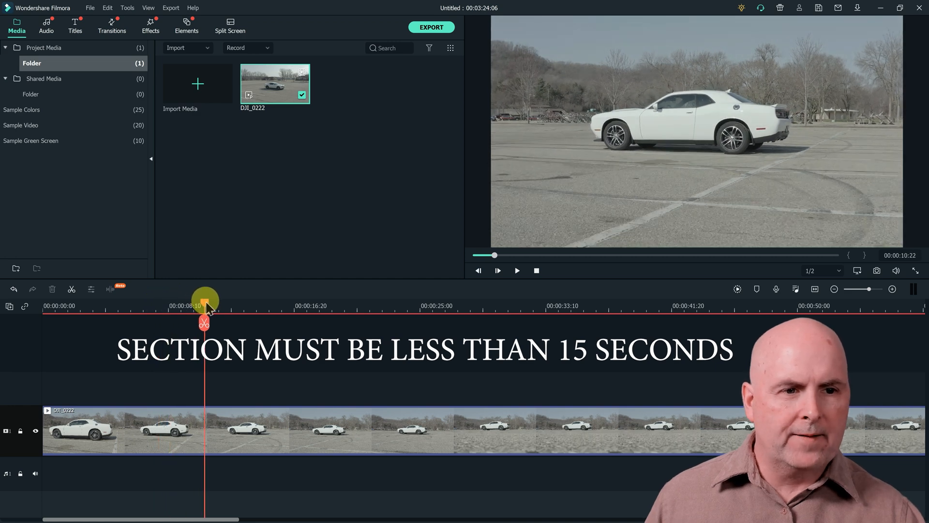
drag(204, 299, 233, 299)
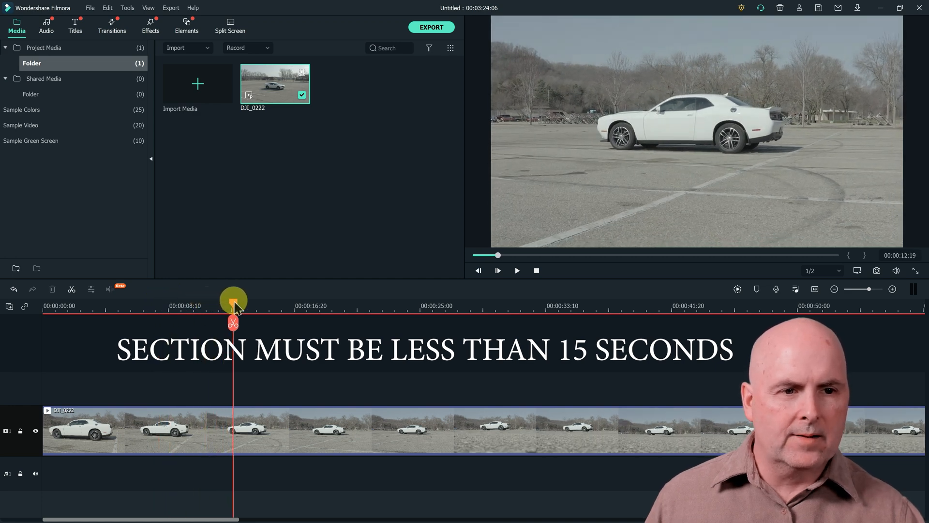
drag(233, 299, 243, 299)
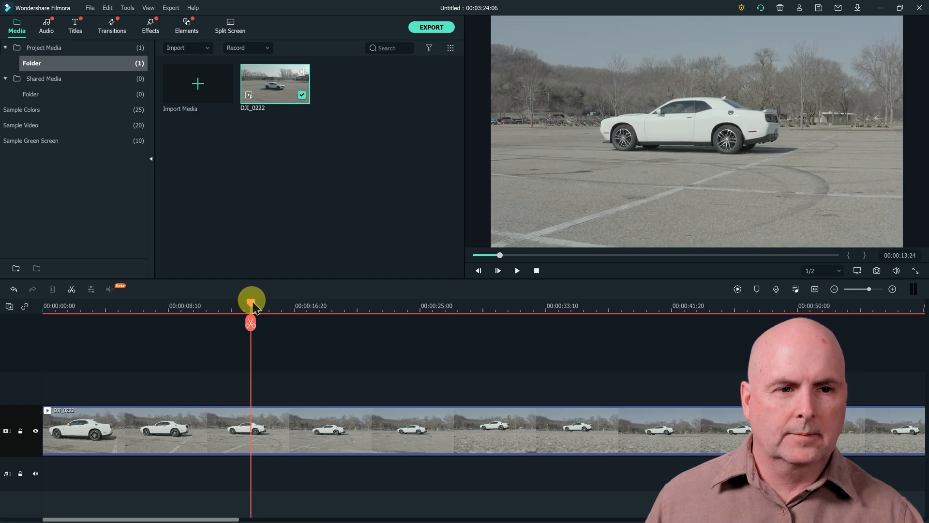
drag(250, 299, 265, 299)
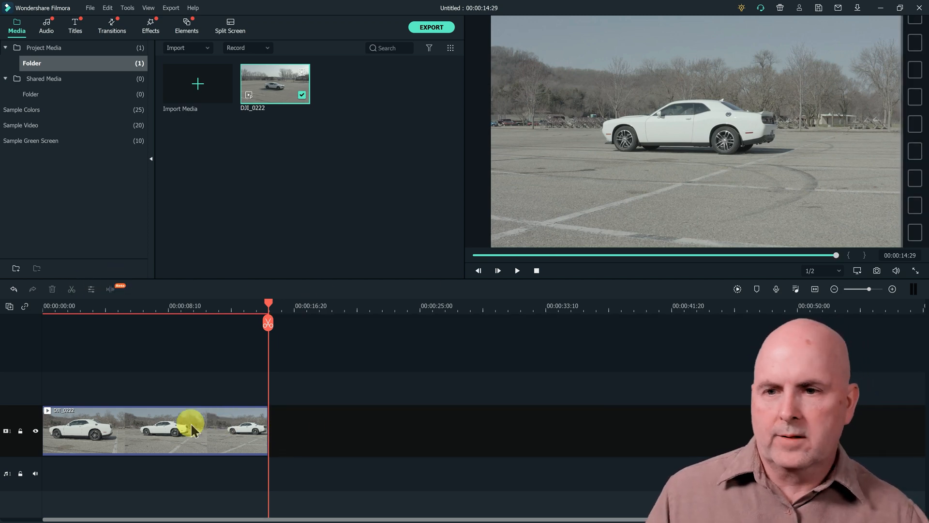
click(130, 290)
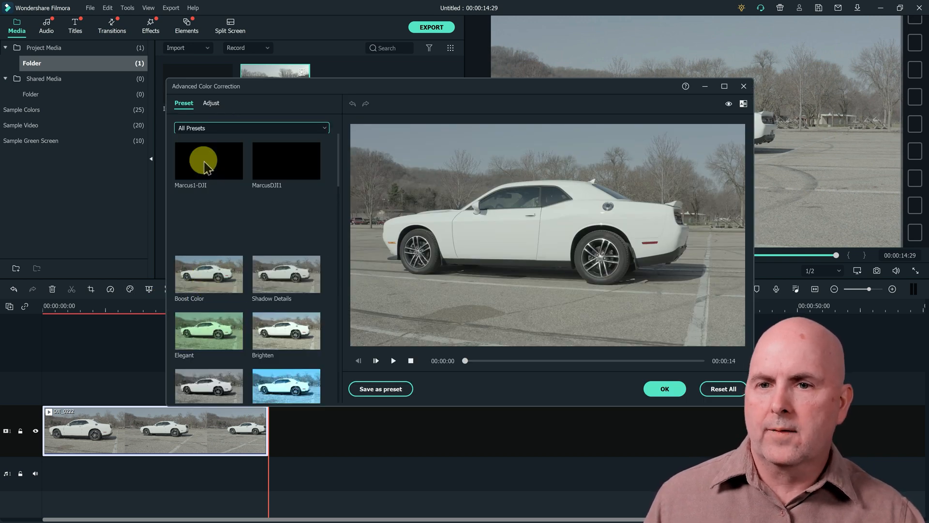
Step: Apply the custom MarcusDJI1 colour preset to the trimmed car clip and confirm
click(286, 160)
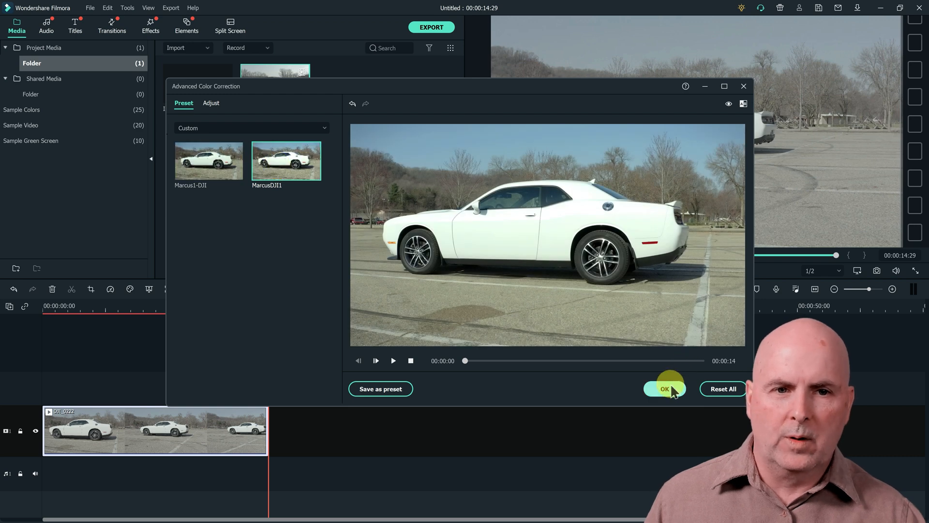
click(664, 389)
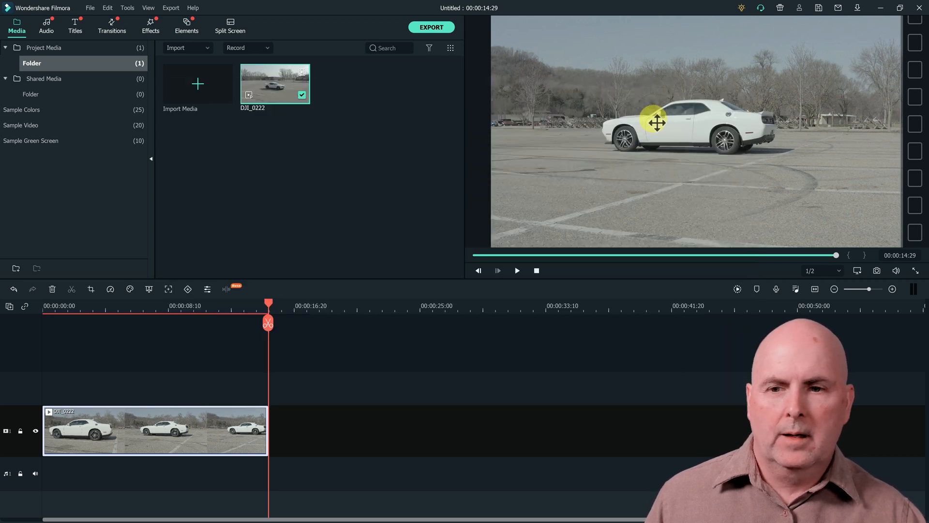
mouse_move(305, 401)
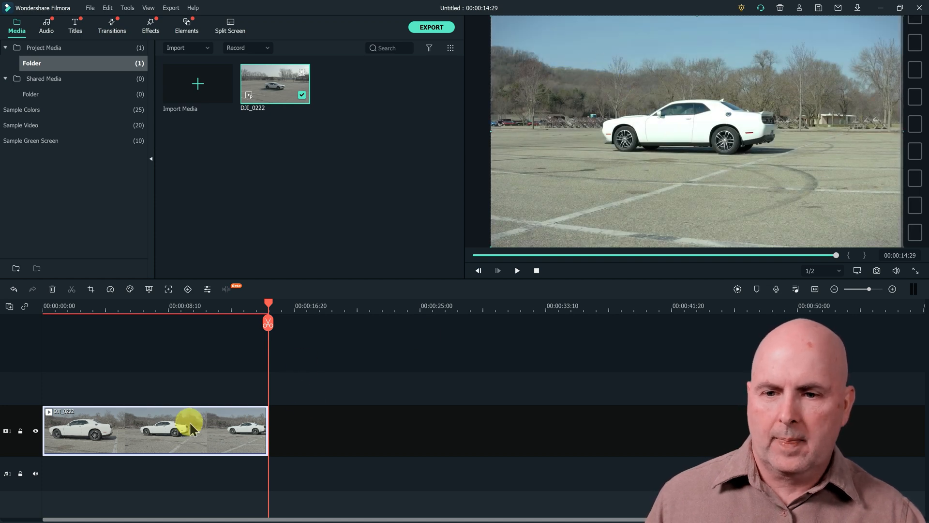
Step: Duplicate the car clip after itself and set the copy to Reverse Speed
right_click(190, 430)
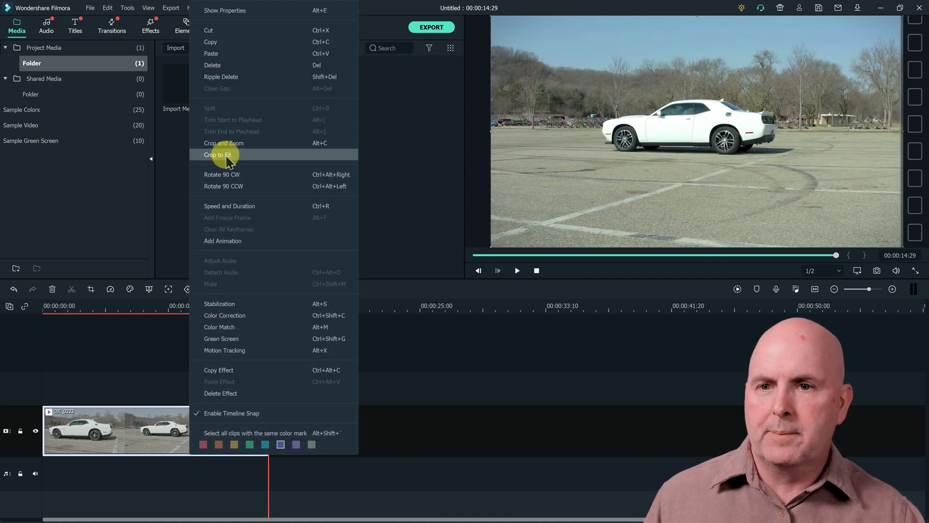
mouse_move(224, 41)
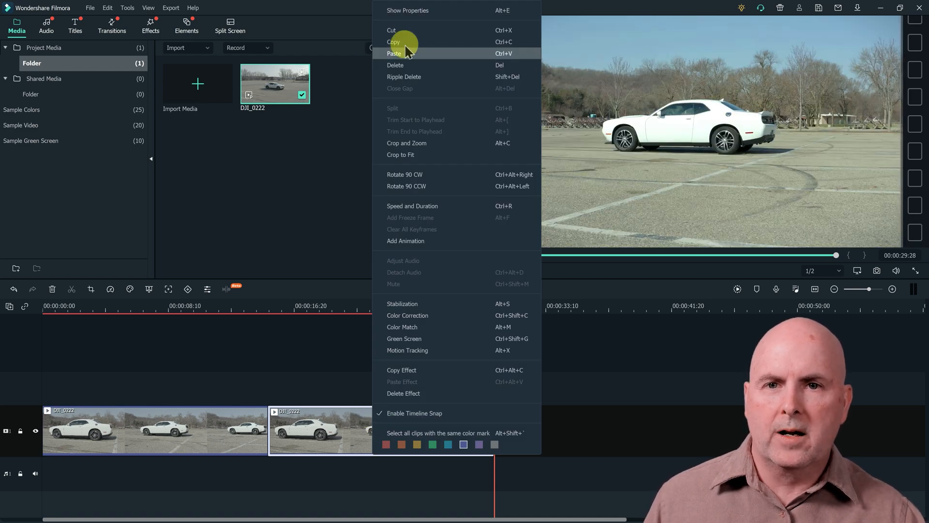
mouse_move(412, 206)
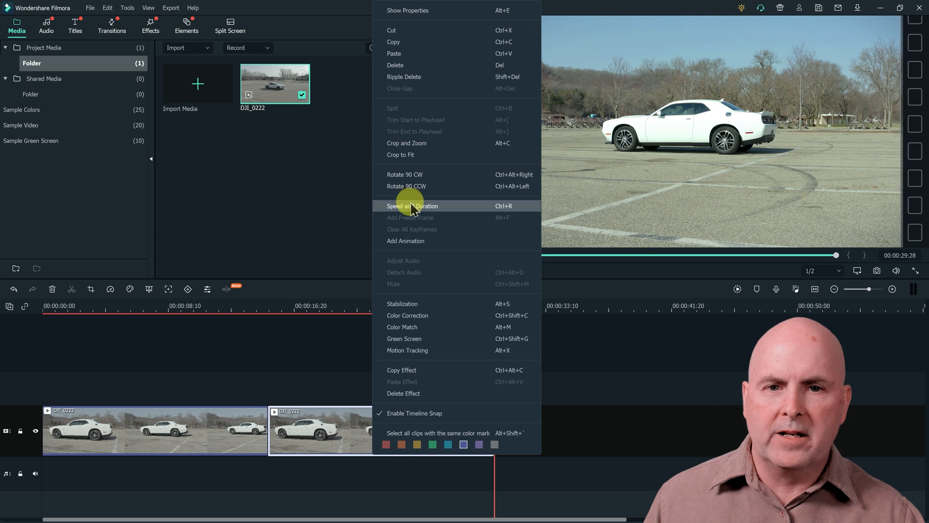
click(412, 206)
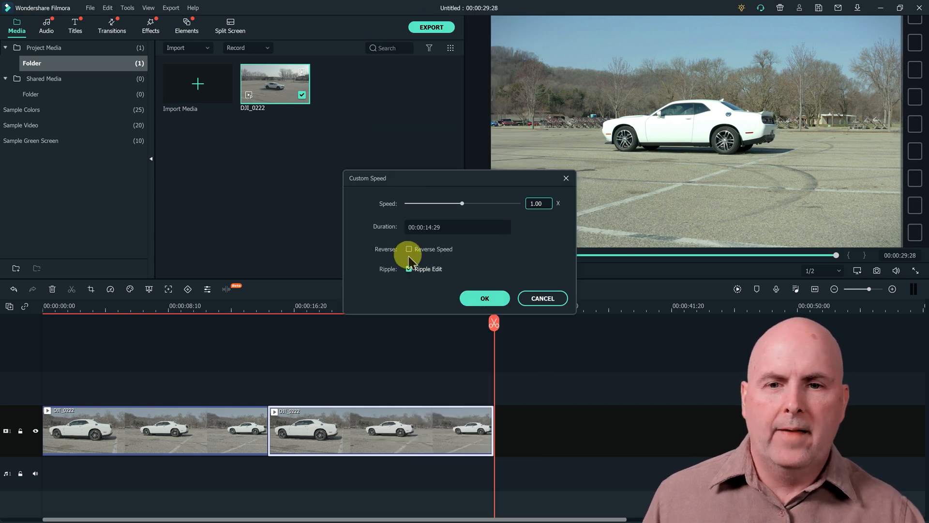
click(409, 249)
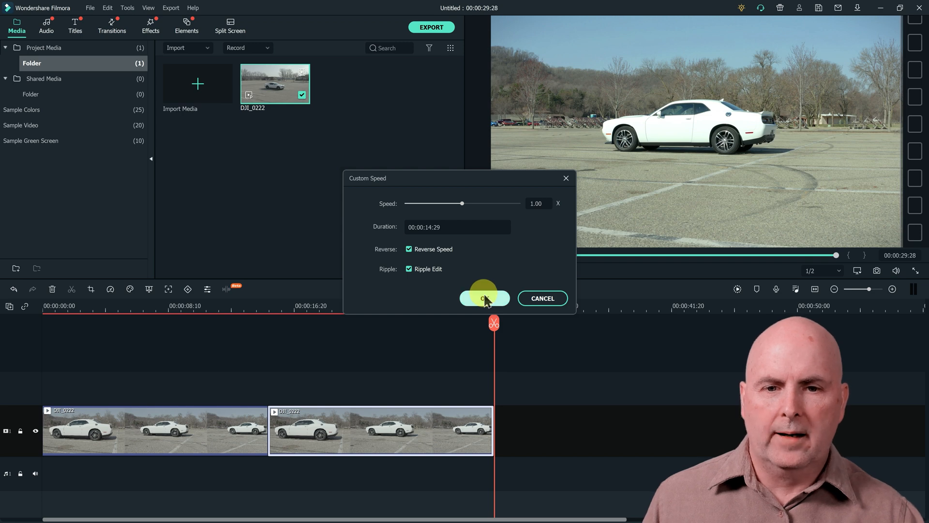
click(484, 298)
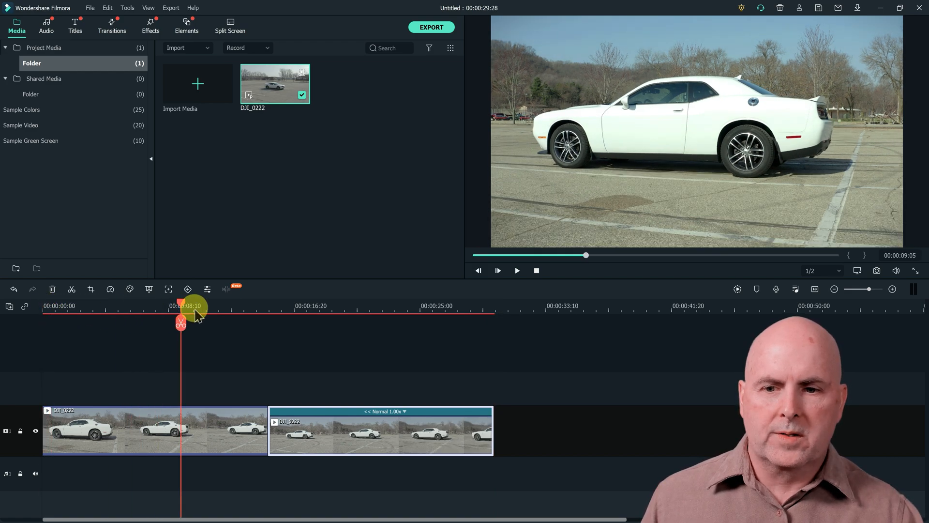
drag(180, 305, 262, 305)
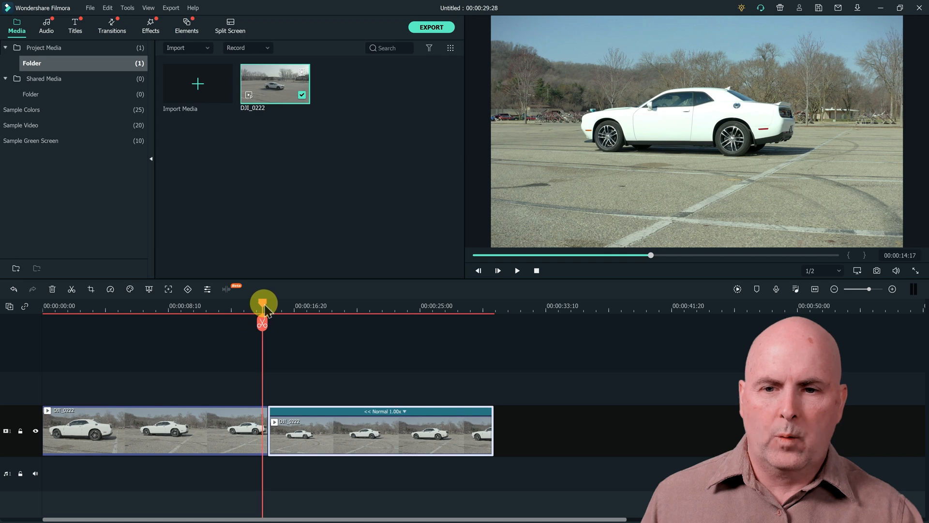
click(516, 270)
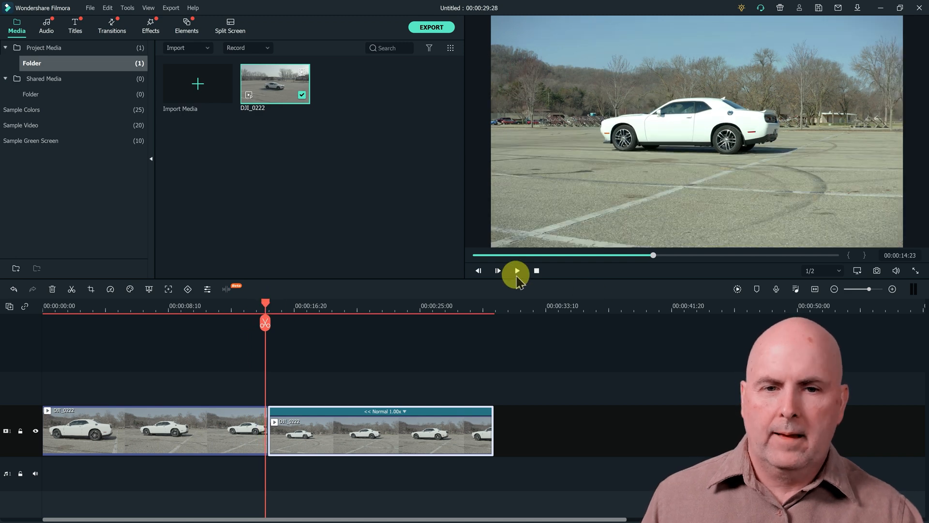
click(515, 271)
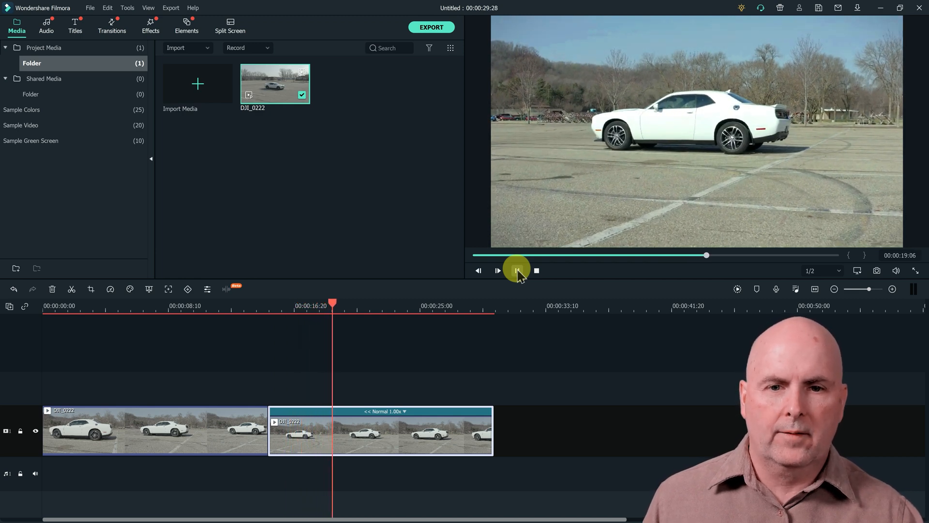
click(516, 270)
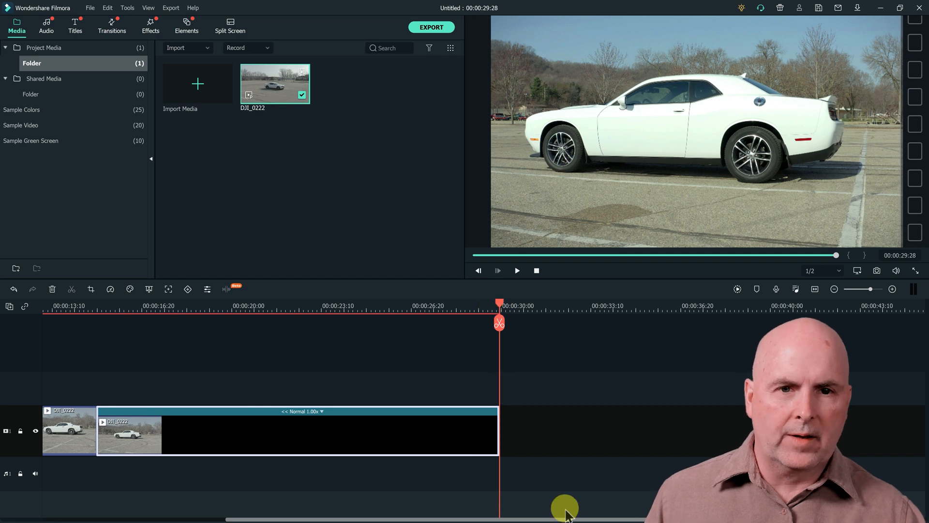
mouse_move(518, 341)
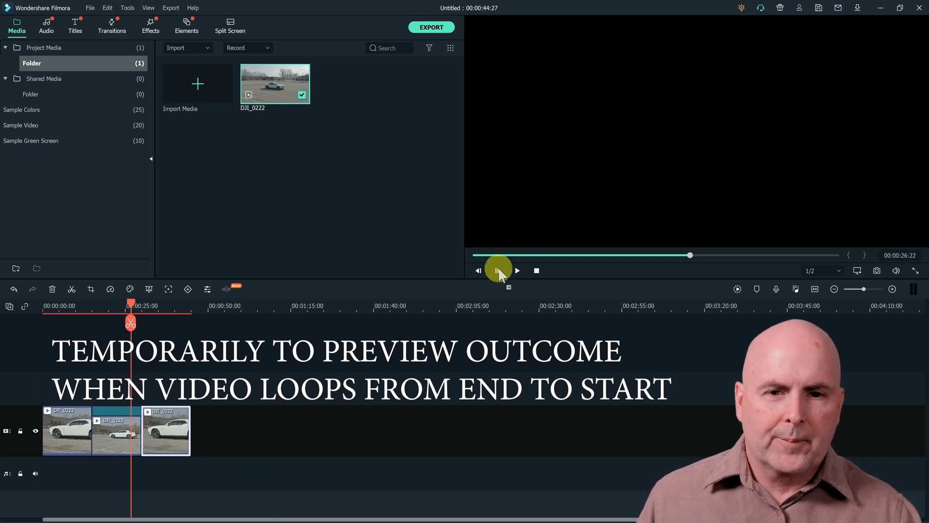
click(496, 271)
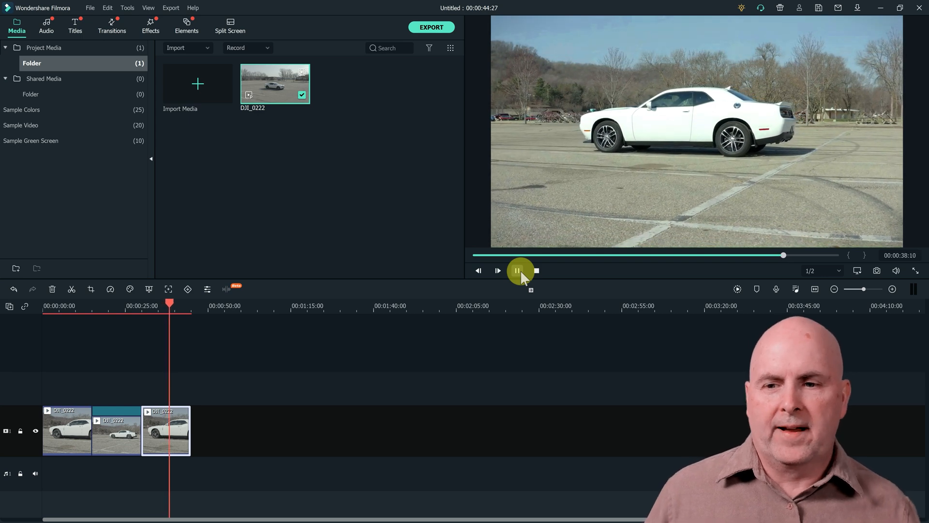
click(517, 270)
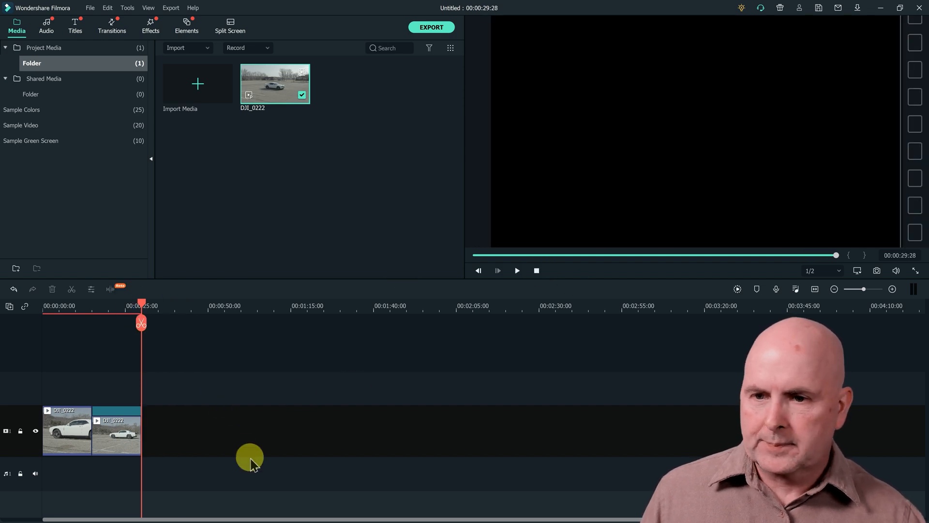
Step: Select the reversed copy and bring up Filmora's music library
click(117, 430)
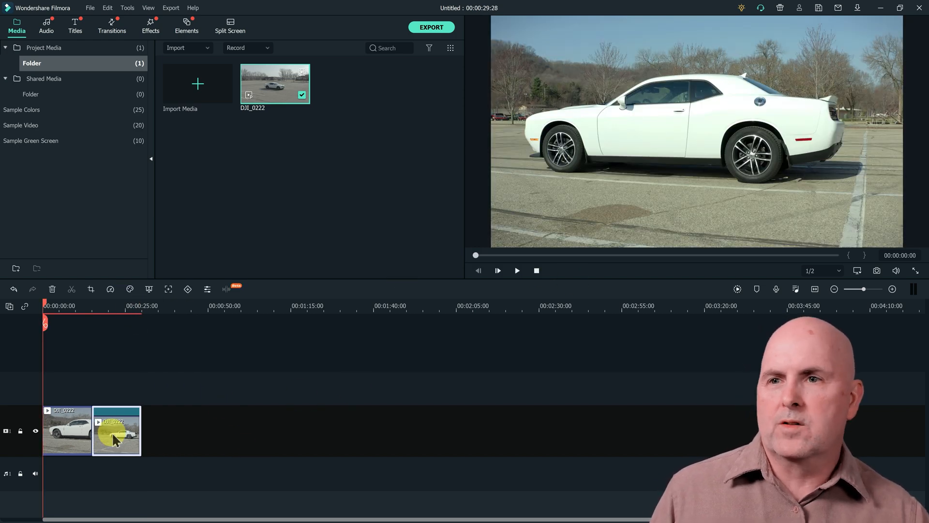
click(45, 24)
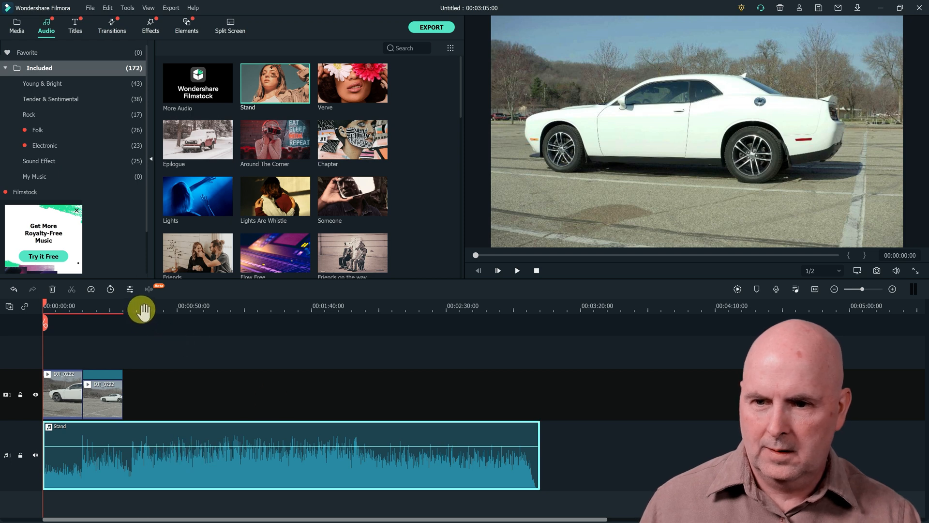
Step: Trim the start of the Stand music and preview it up to where the clips end
click(145, 305)
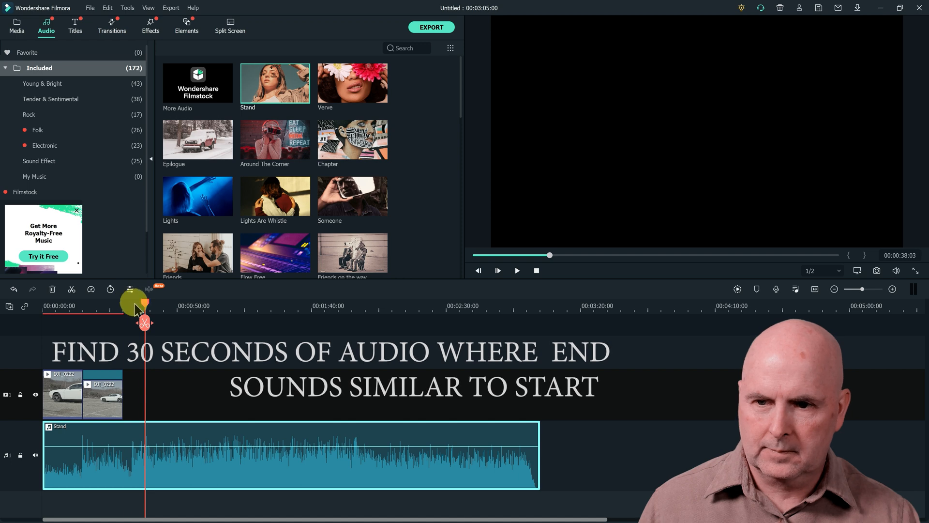
click(516, 270)
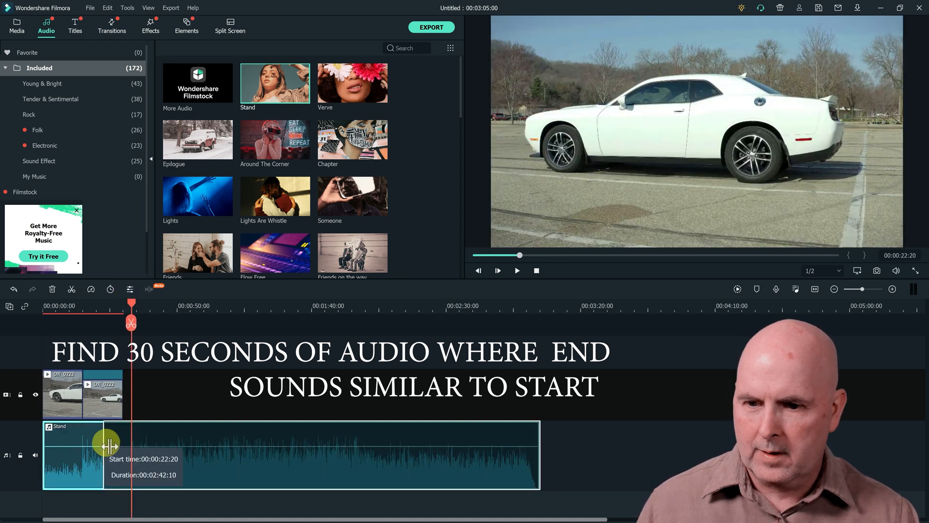
drag(108, 446, 153, 438)
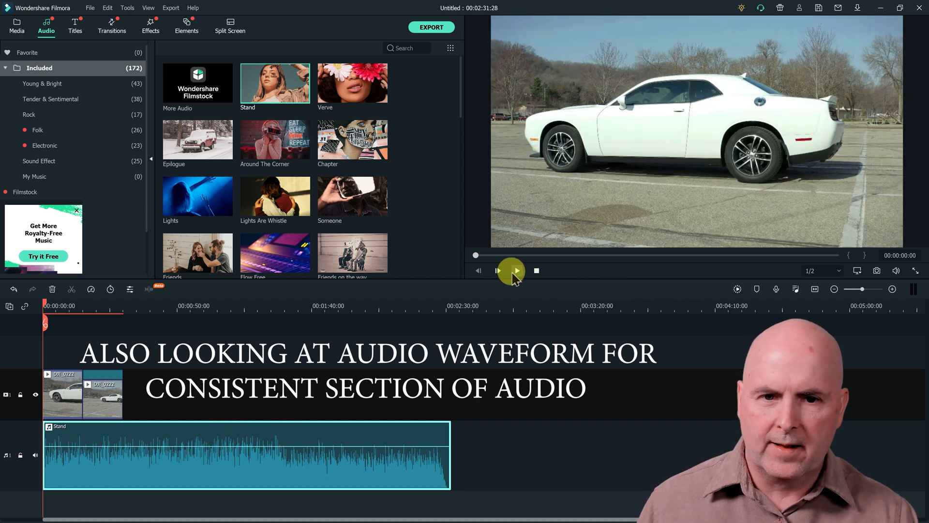
click(497, 270)
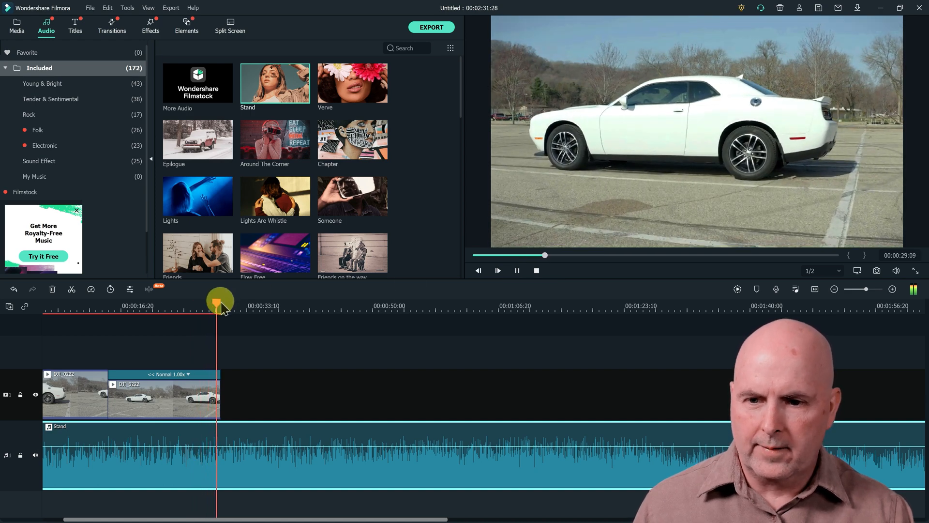
click(516, 270)
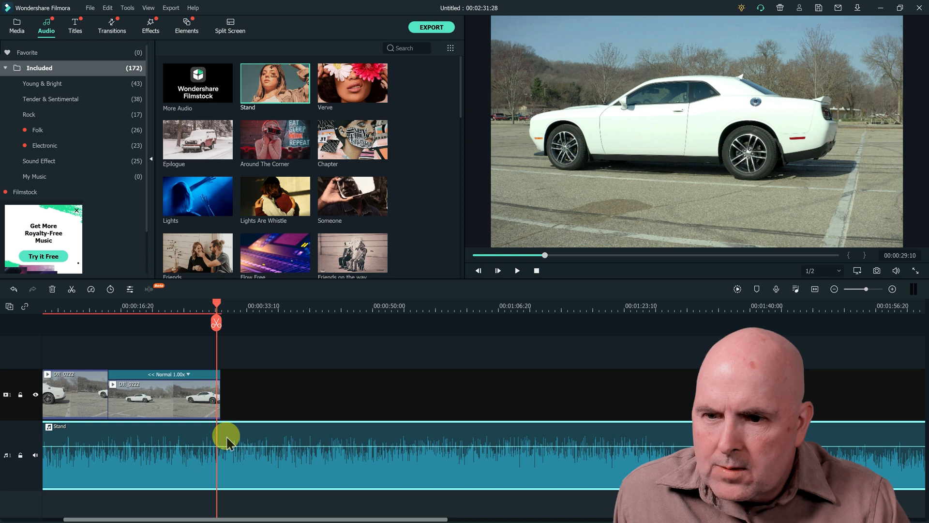
click(74, 394)
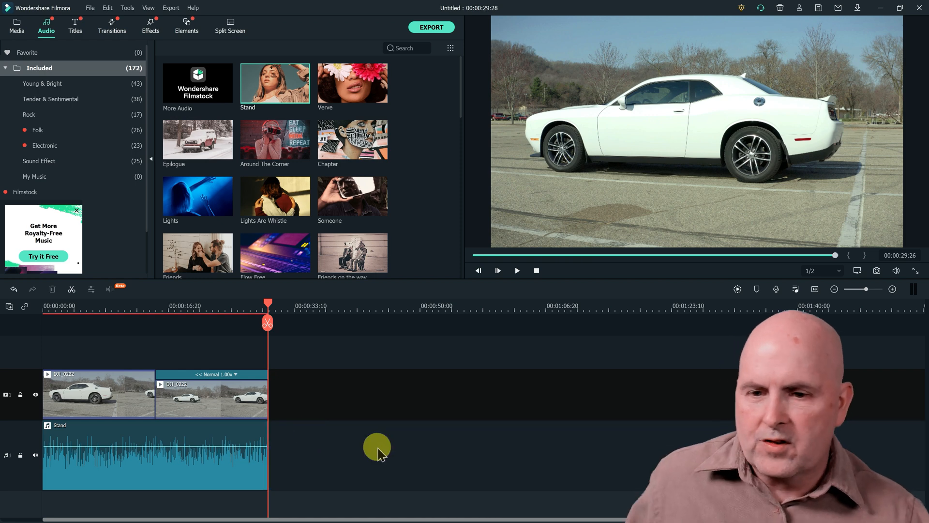
Step: Preview the join between two Stand copies and place the second copy right after the first
click(196, 437)
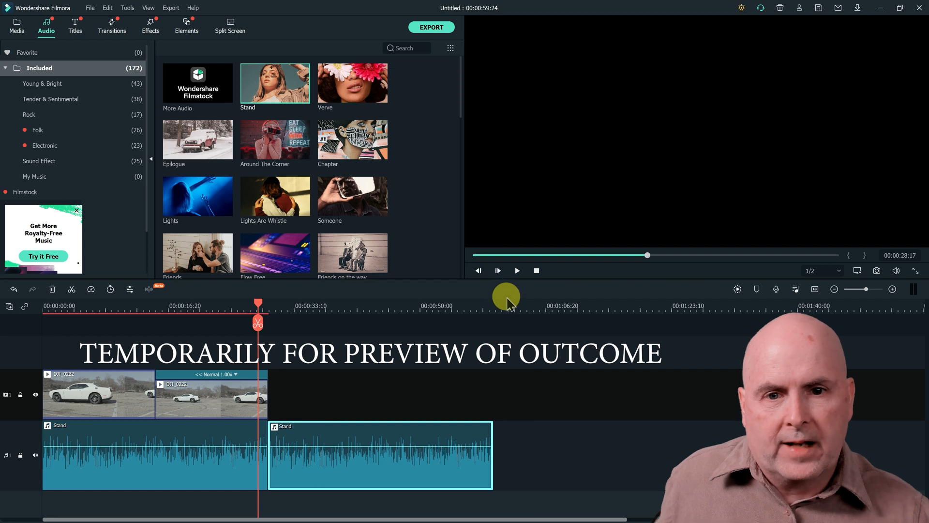
click(516, 271)
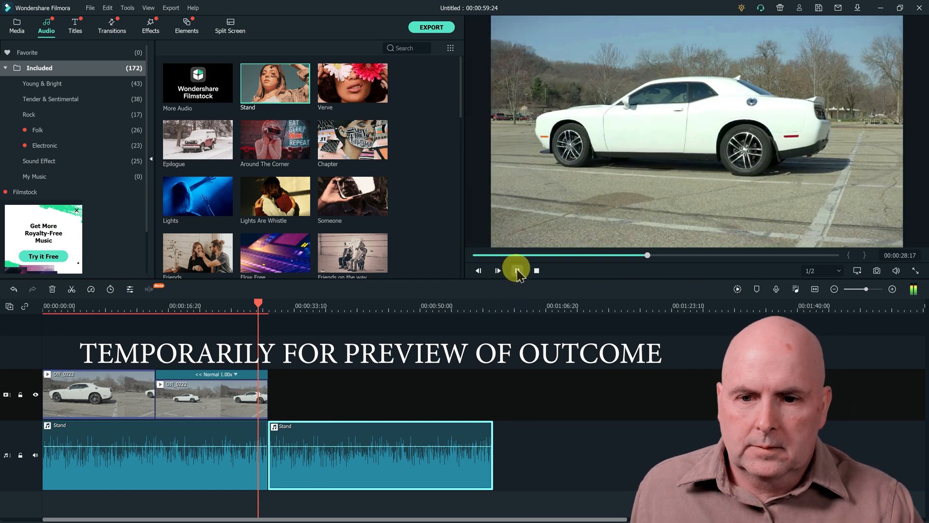
click(515, 271)
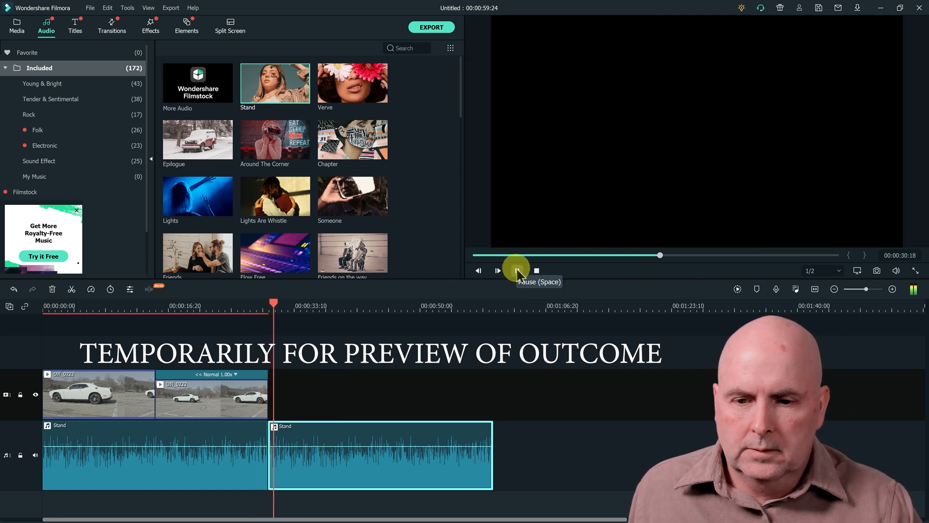
click(516, 271)
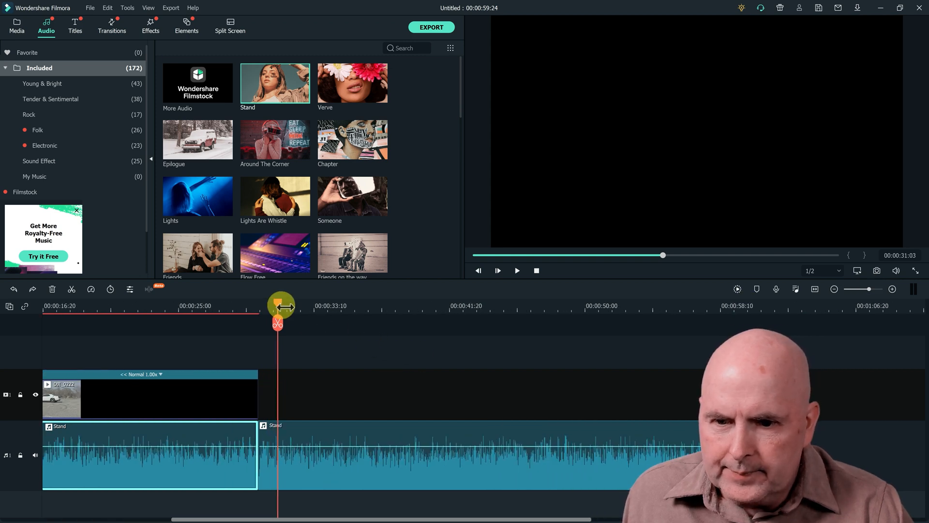
drag(280, 306, 248, 306)
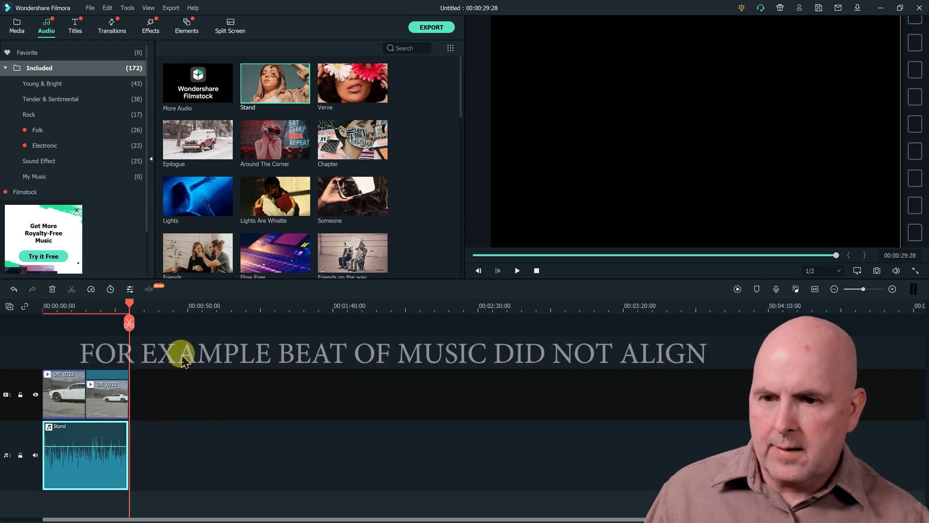
drag(85, 455, 212, 455)
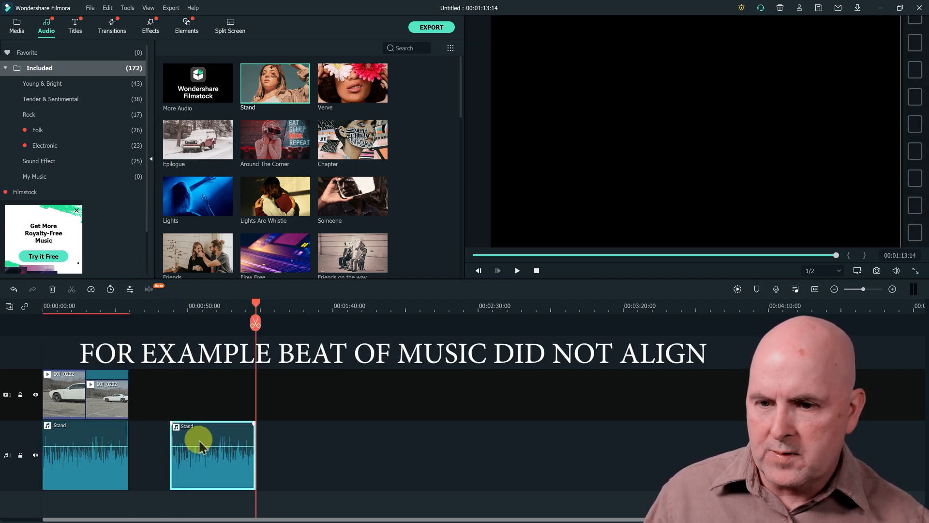
drag(212, 455, 172, 454)
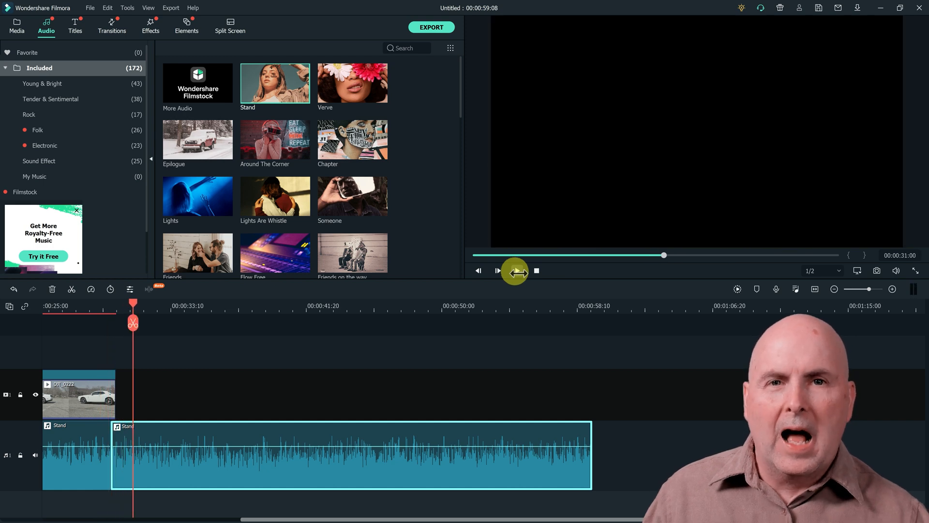
mouse_move(498, 270)
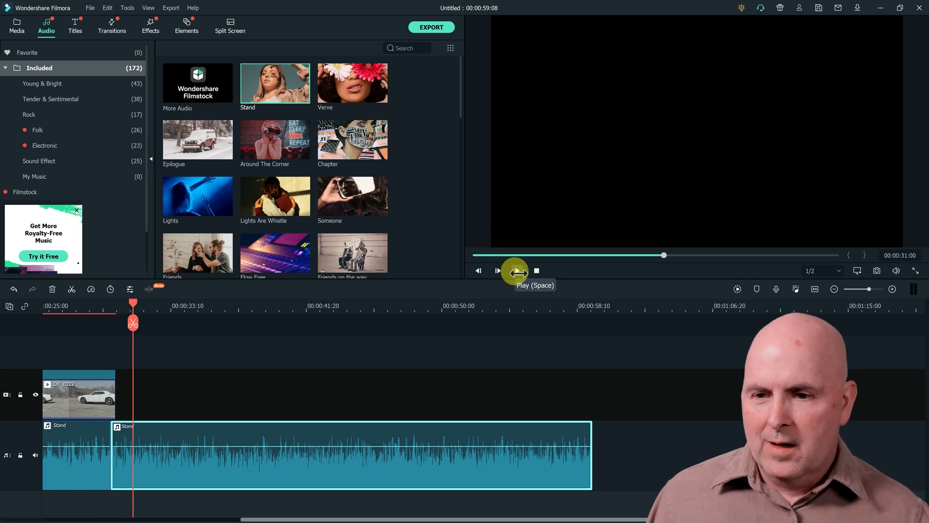
mouse_move(272, 244)
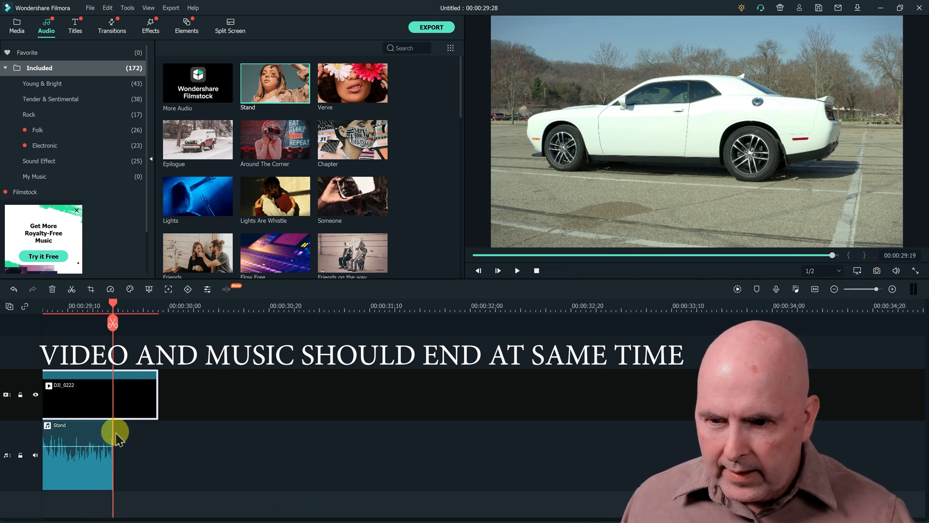
Step: Drag the music's end to match the video's end and play across the join
drag(122, 436, 113, 436)
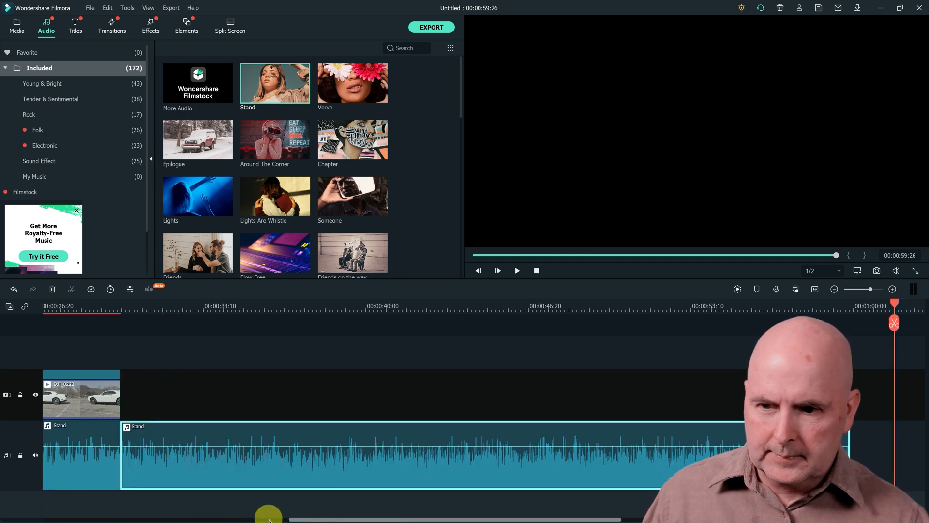
click(517, 271)
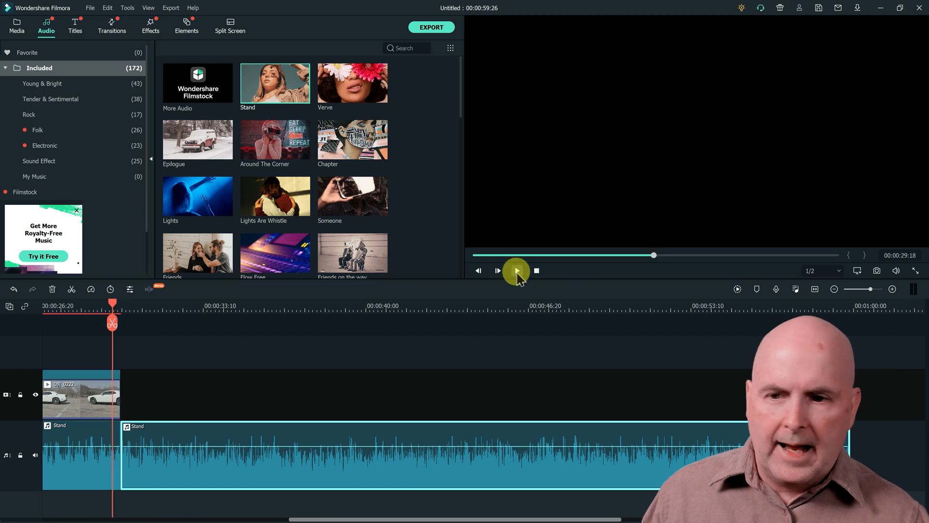
click(516, 270)
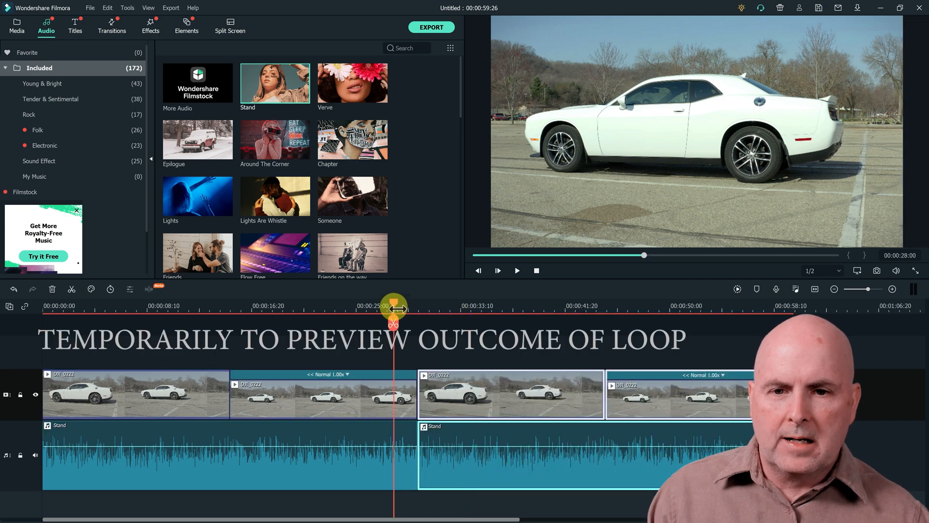
Step: Scrub to the loop's repeat point, then play and pause the repeating preview
drag(393, 306, 410, 306)
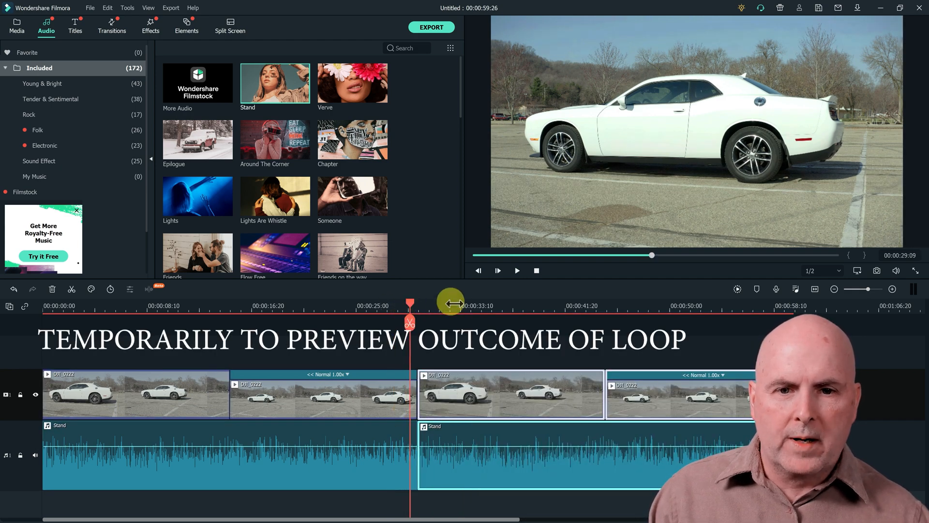
click(516, 271)
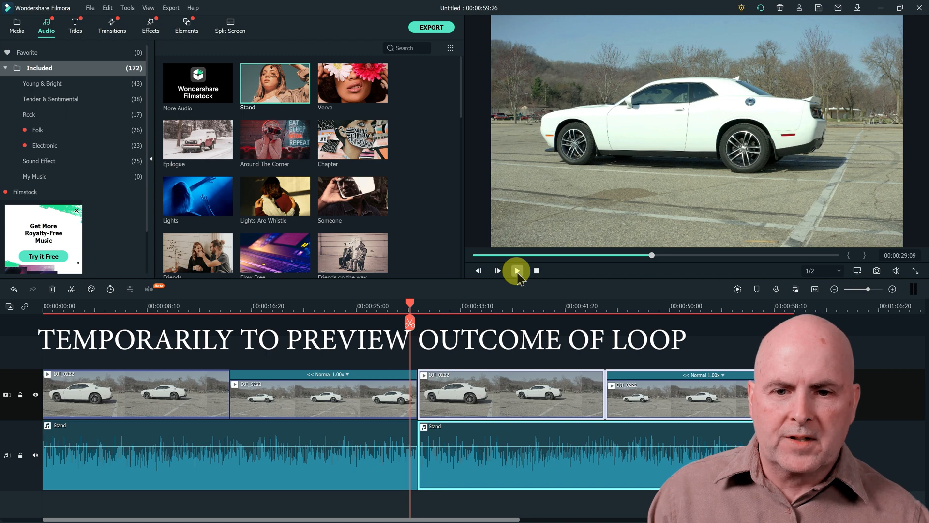
click(516, 271)
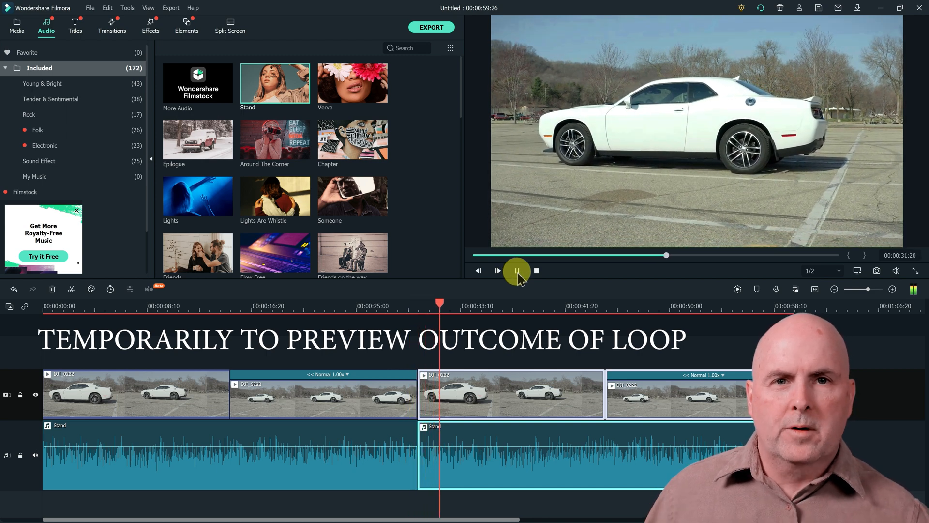
click(517, 270)
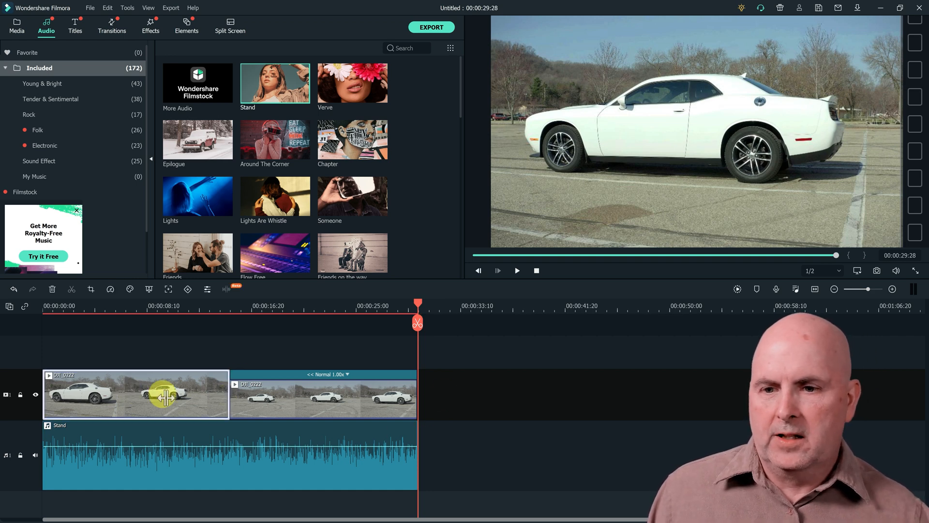
Step: Select the Stand music clip and bring up the project's export options
click(322, 394)
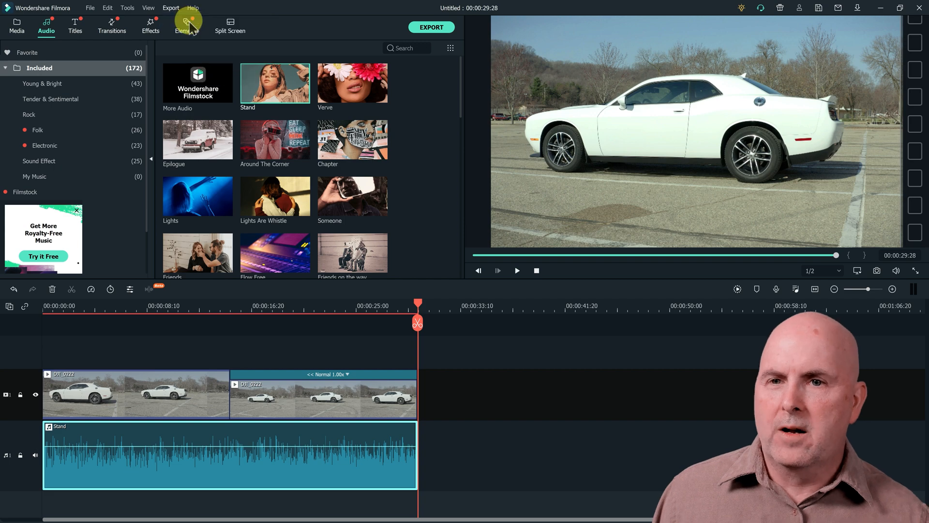
click(432, 27)
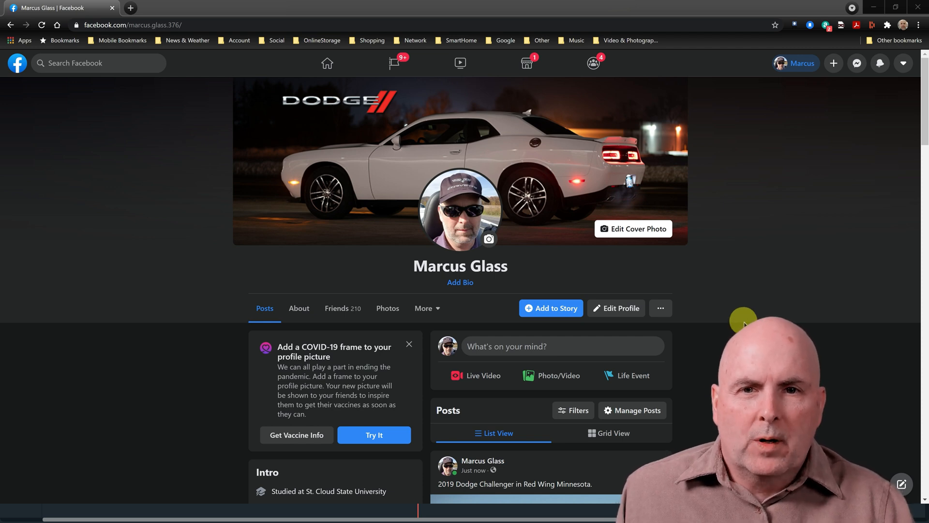
mouse_move(761, 280)
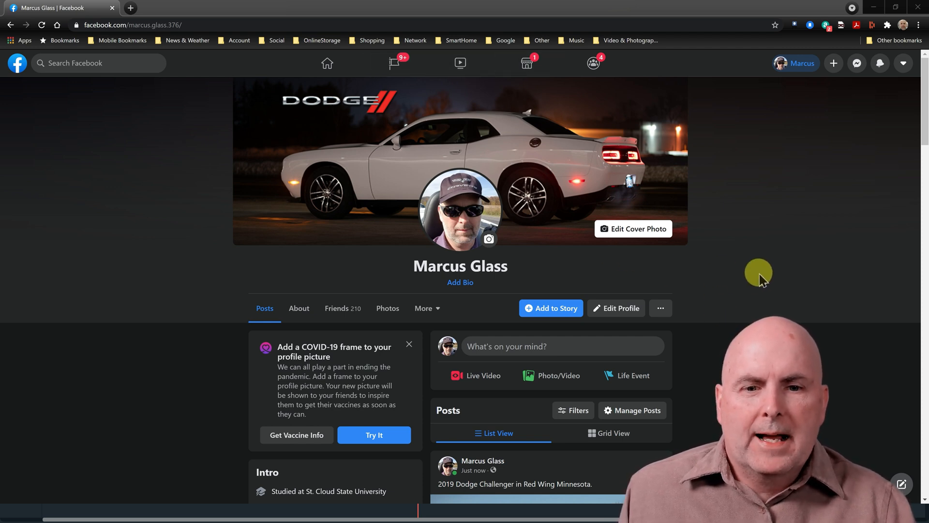
Step: Scroll down the Facebook profile to the new Dodge Challenger post
scroll(down, 3)
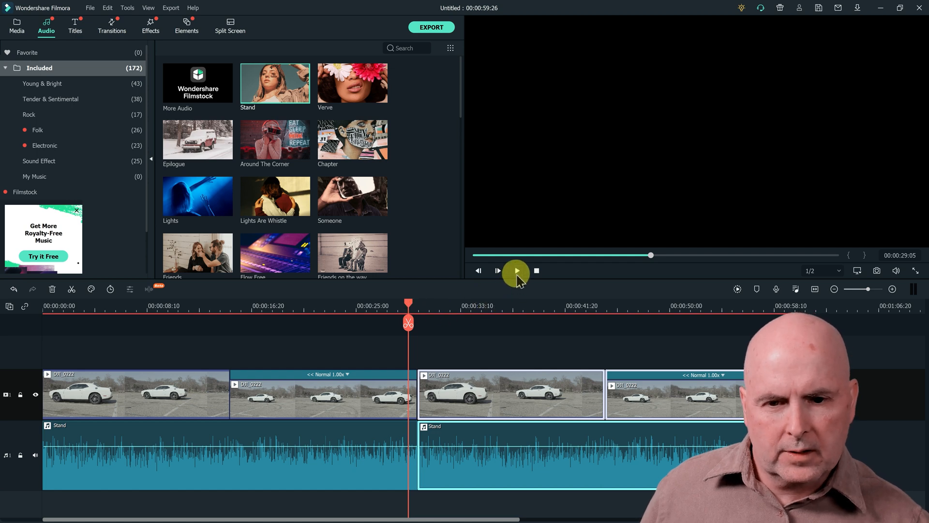
Step: Play and pause the car clip sequence twice to review the join
click(515, 270)
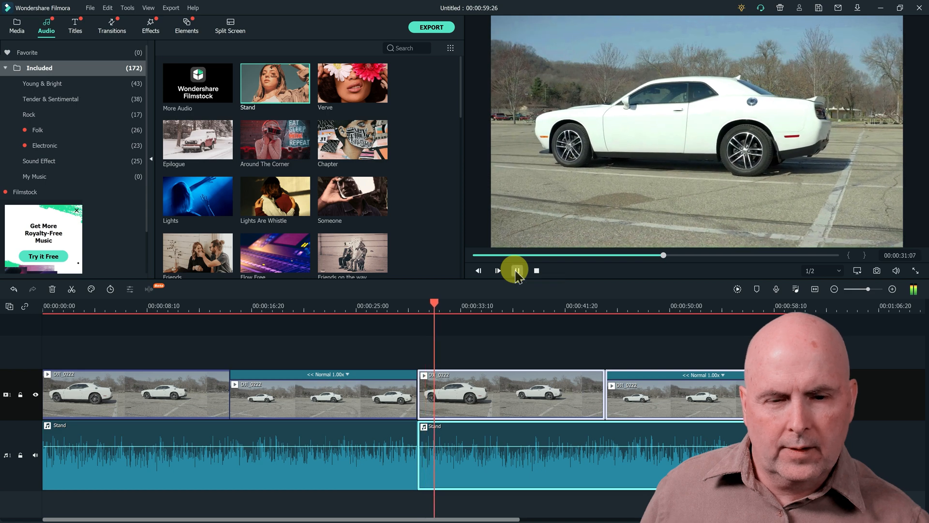
click(515, 271)
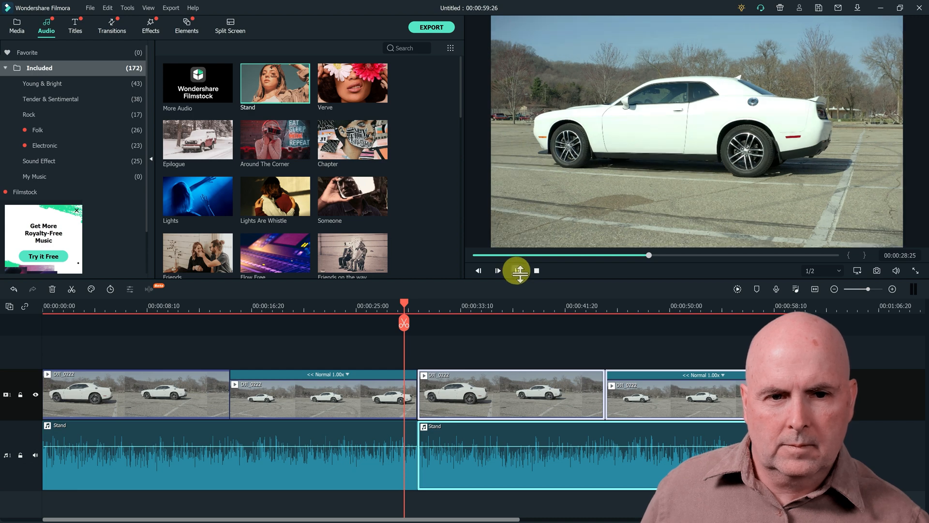
click(498, 271)
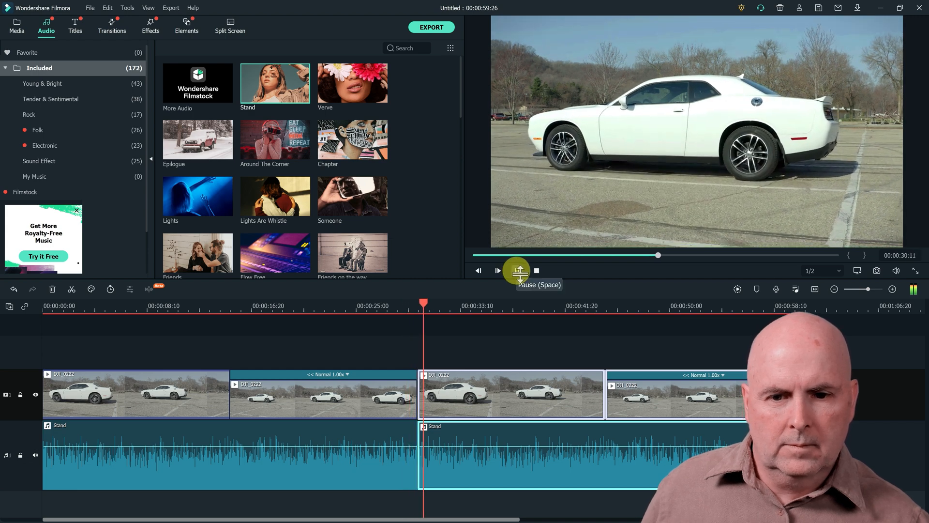
click(497, 271)
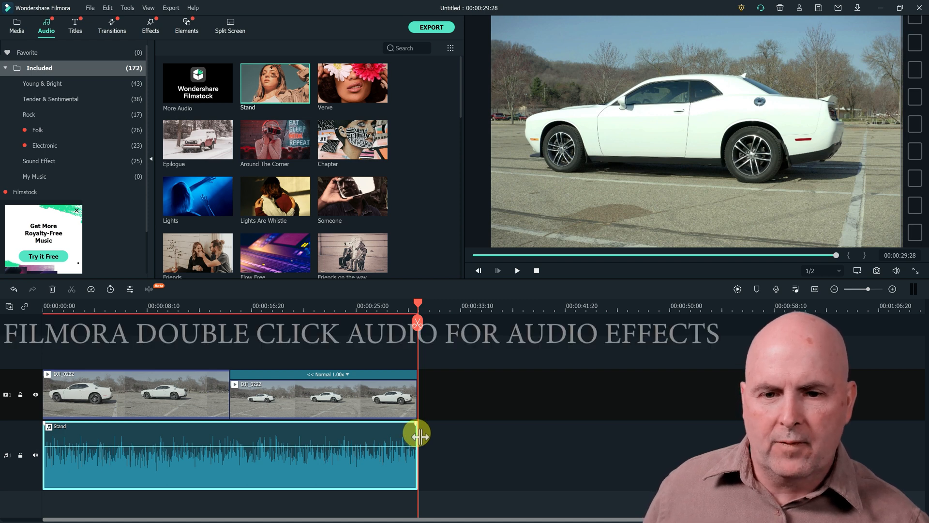
Step: Open the Stand music clip's audio settings, set a 2-second fade-out, and preview
double_click(228, 457)
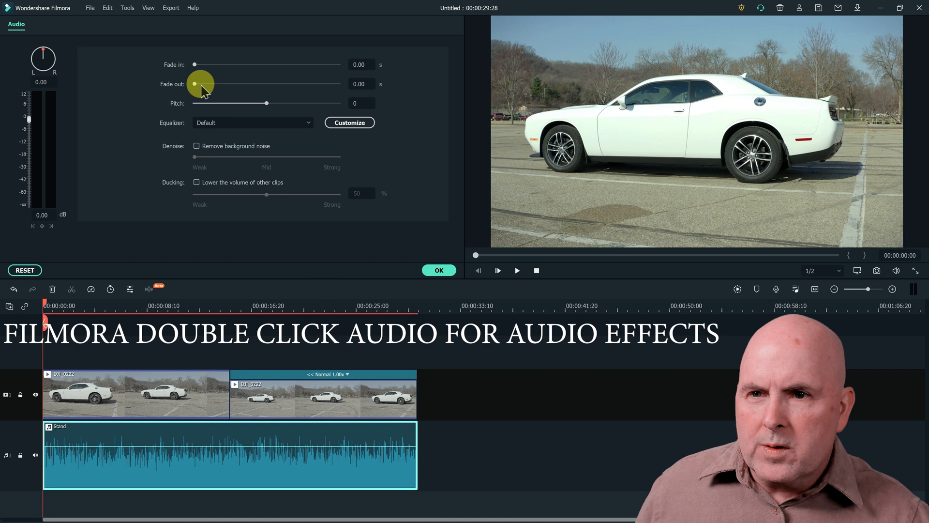
drag(194, 83, 203, 84)
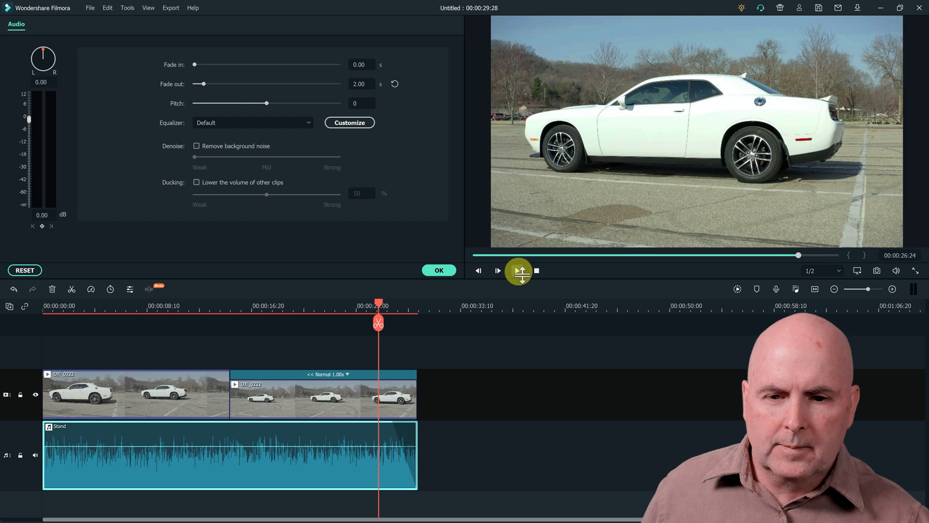
click(497, 270)
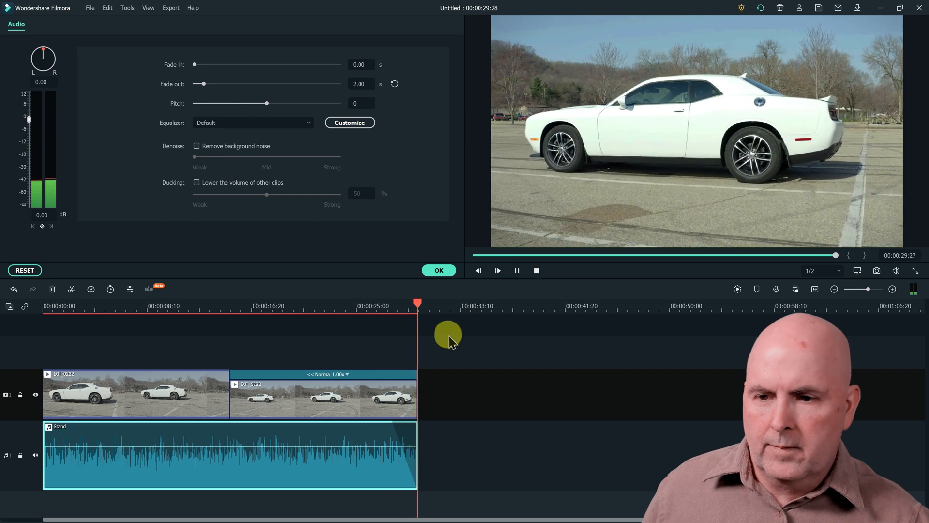
mouse_move(233, 82)
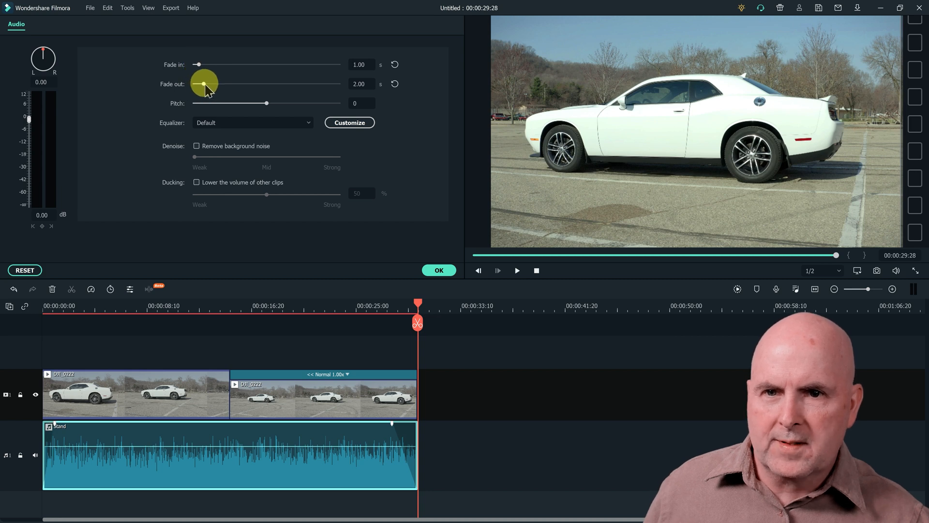
Step: Shorten the music fade-out to 1 second and replay the ending to check it
drag(204, 82, 195, 82)
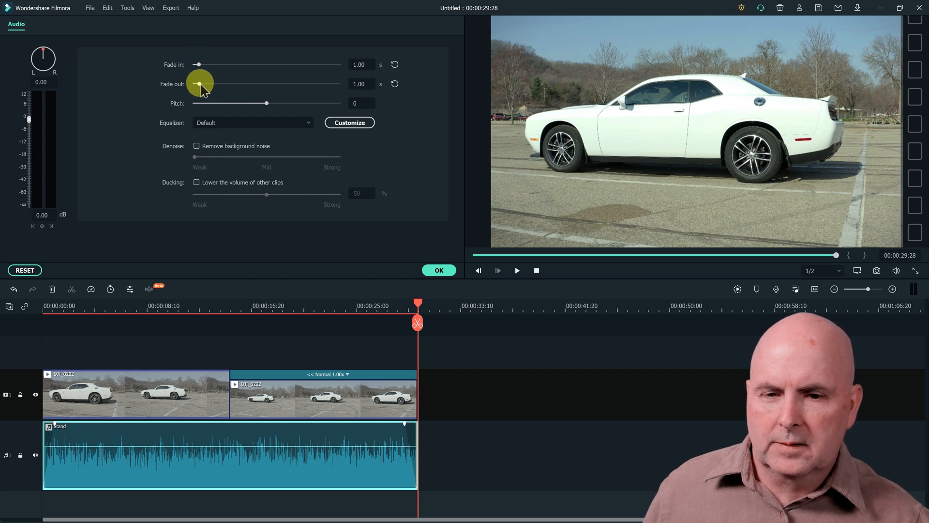
click(516, 270)
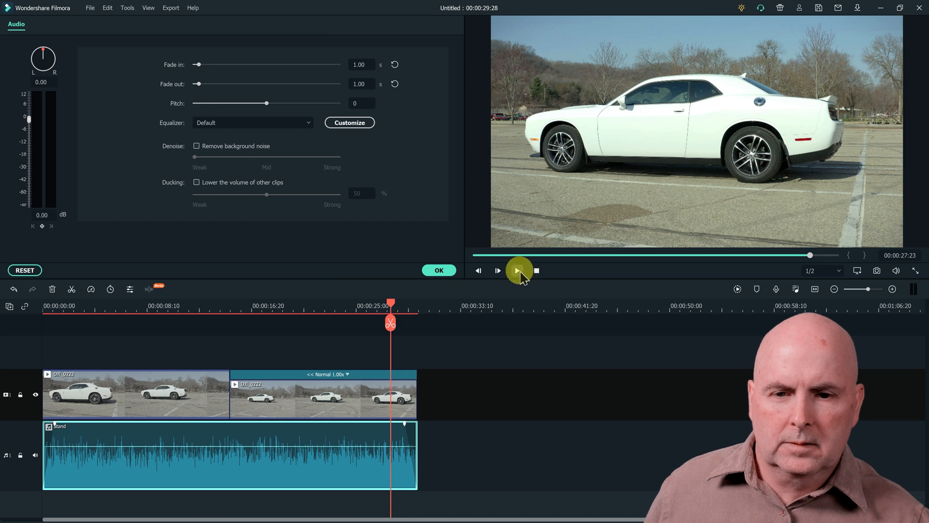
click(518, 271)
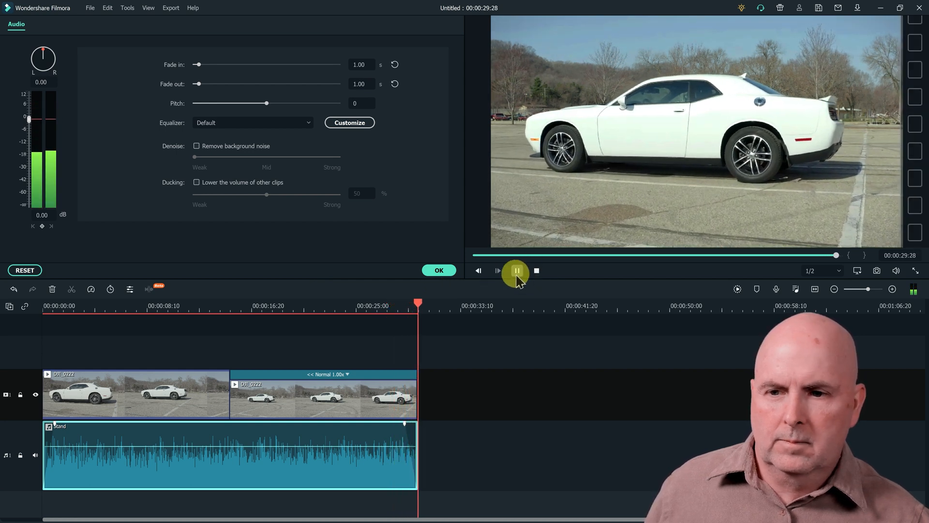
click(517, 271)
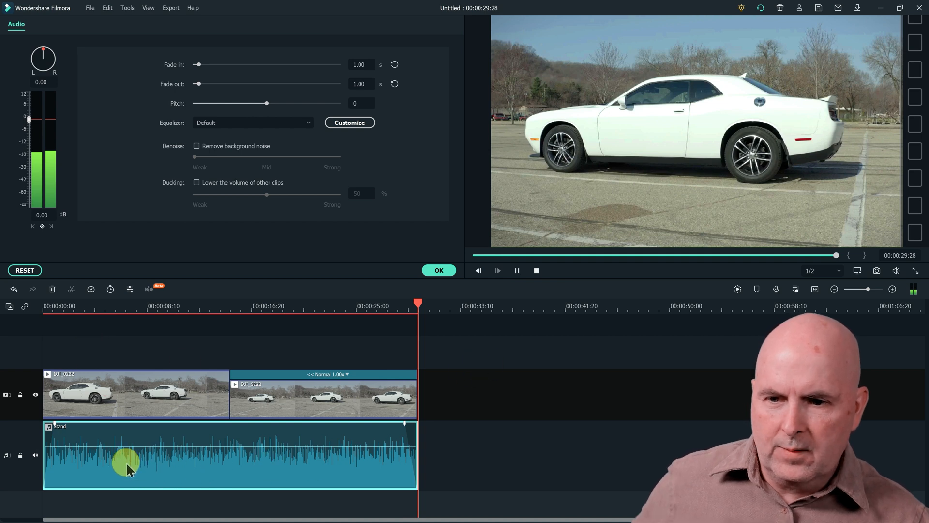
click(517, 270)
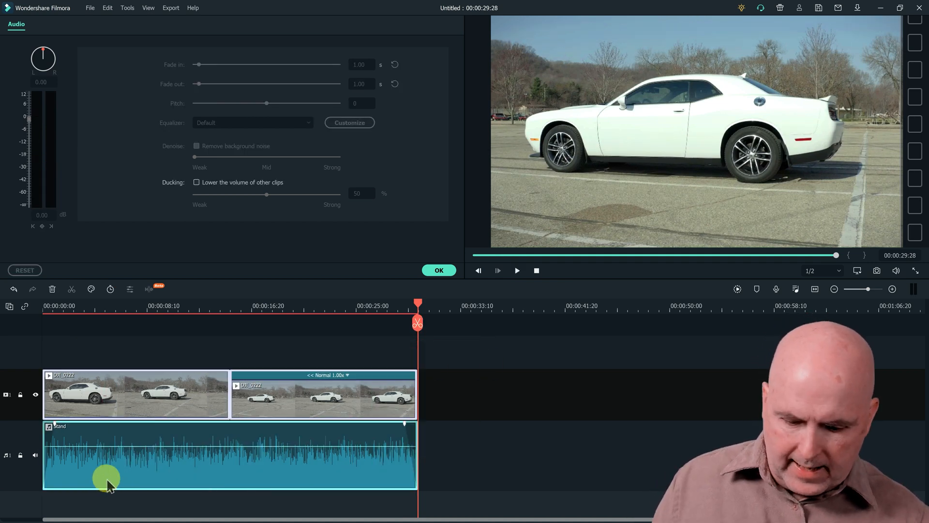
Step: Paste a copy of the car clips and music after the originals, then preview and zoom in on the join
drag(417, 309, 468, 308)
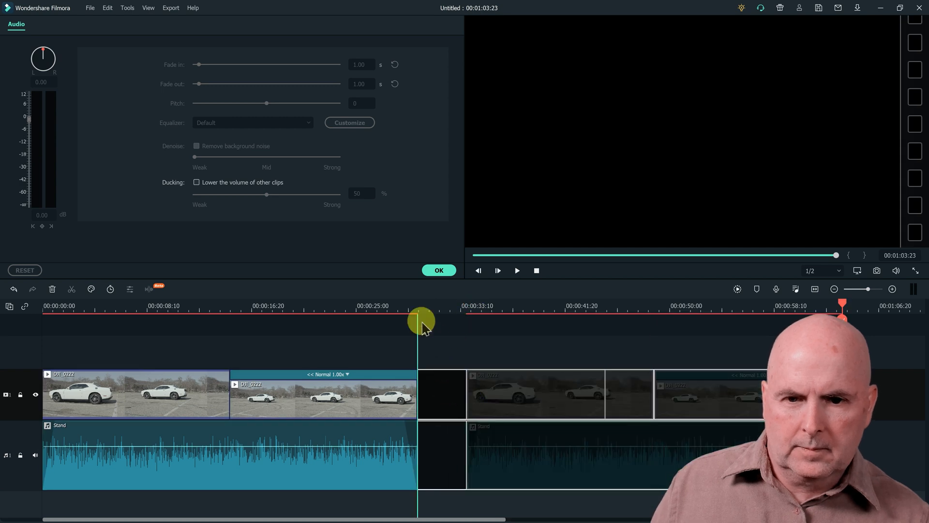
click(439, 270)
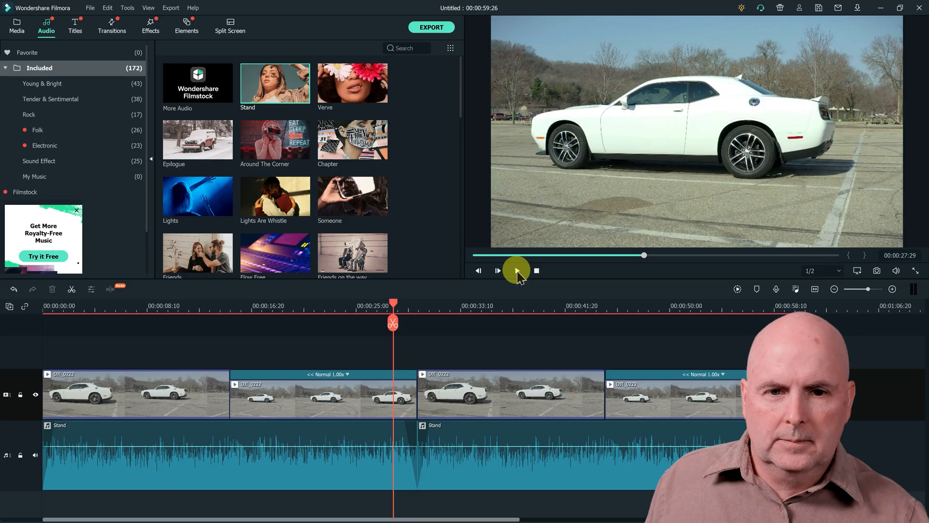
click(498, 270)
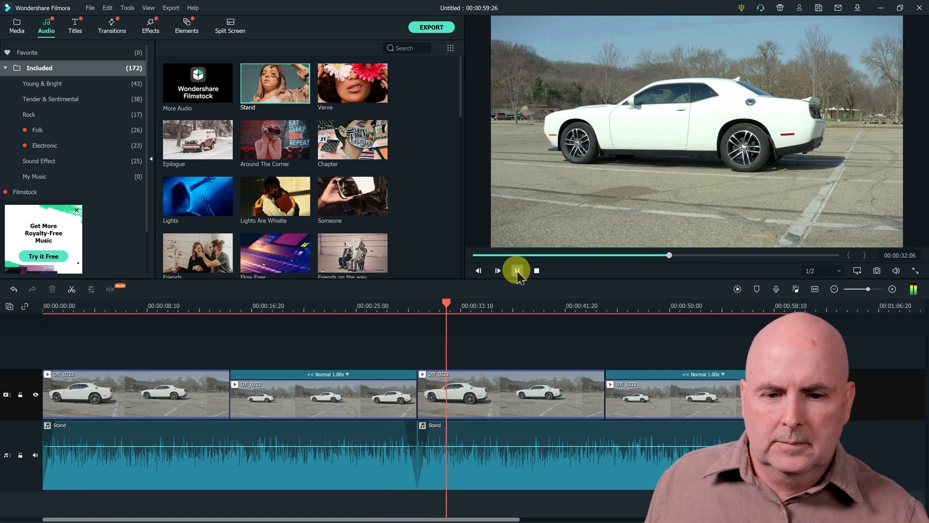
click(516, 271)
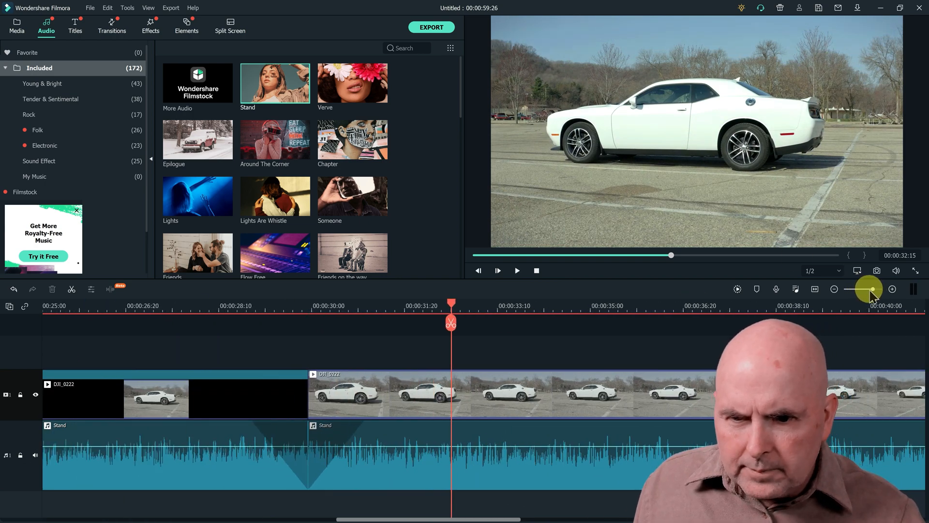
click(834, 289)
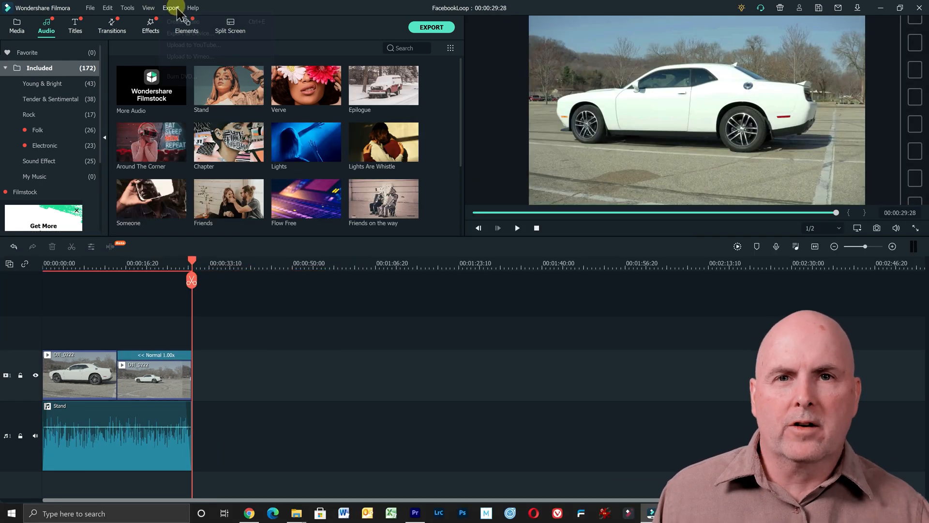
Step: Bring up FacebookLoop's export settings at 1280x720 and 30 fps
click(171, 7)
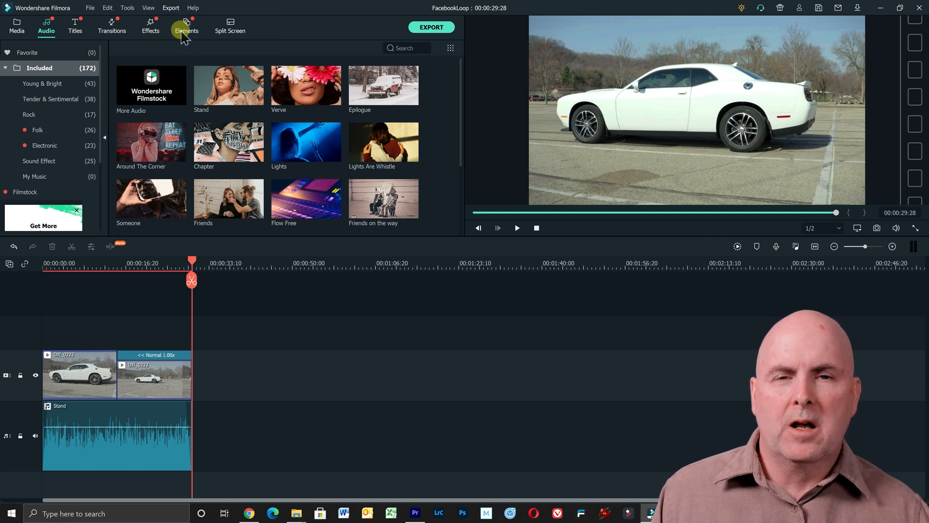
click(432, 27)
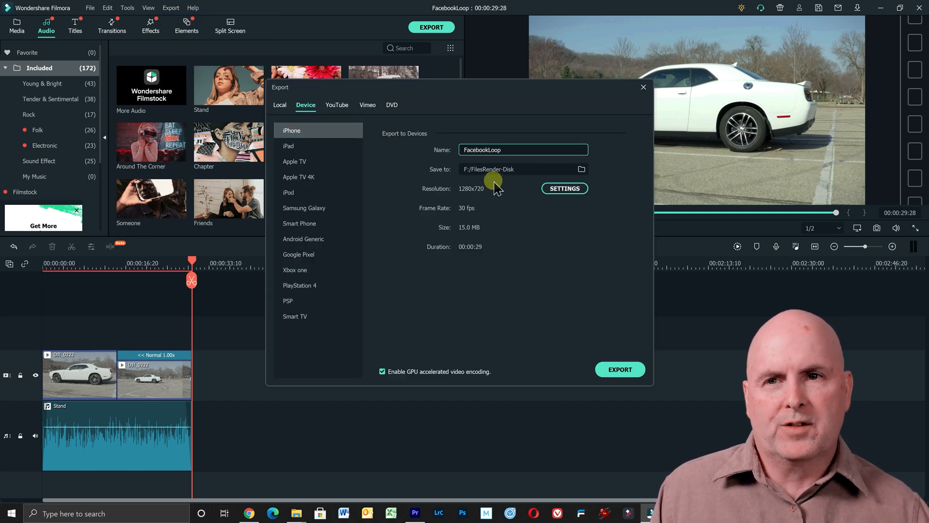
mouse_move(577, 274)
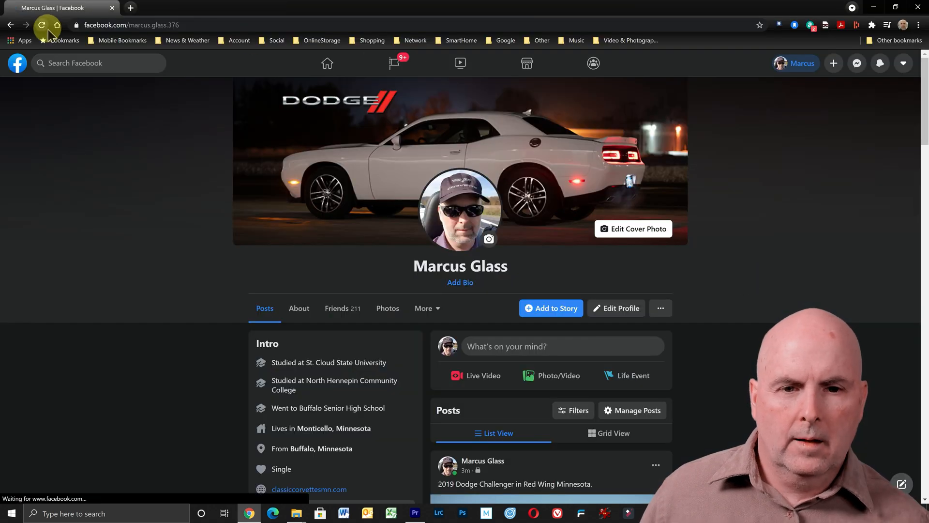
Step: Scroll to the Dodge Challenger post and play its 30-second car video
scroll(down, 3)
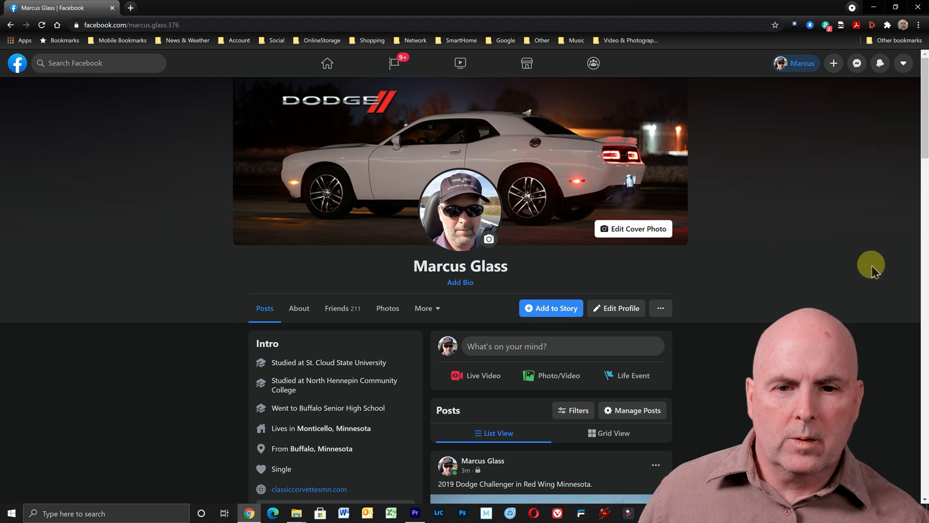
scroll(down, 3)
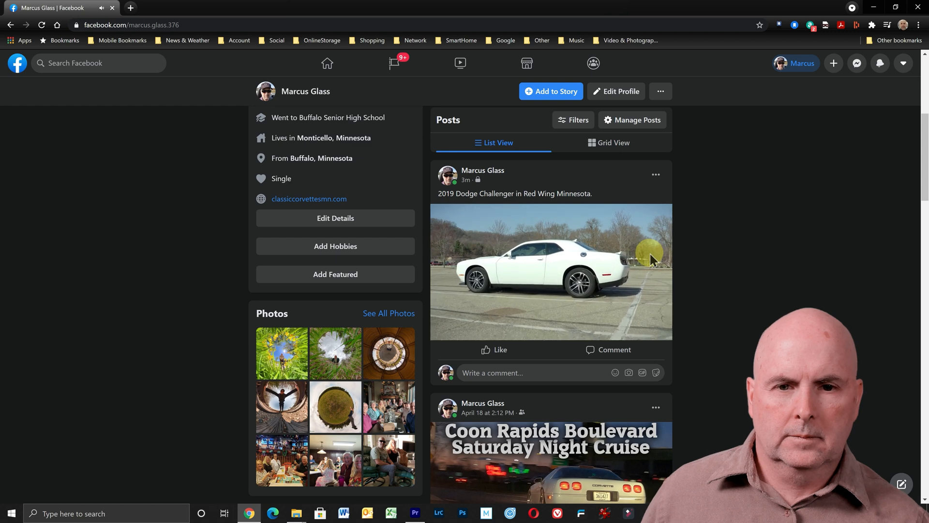
click(551, 271)
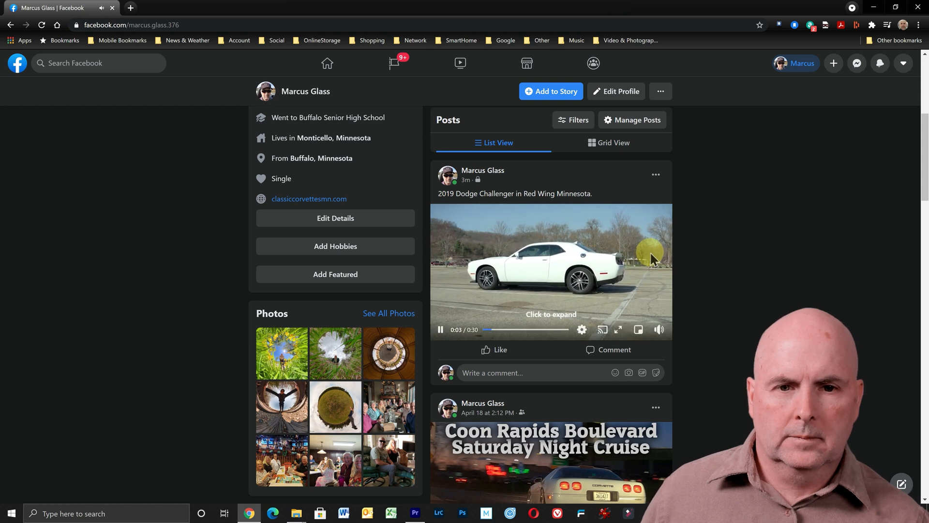